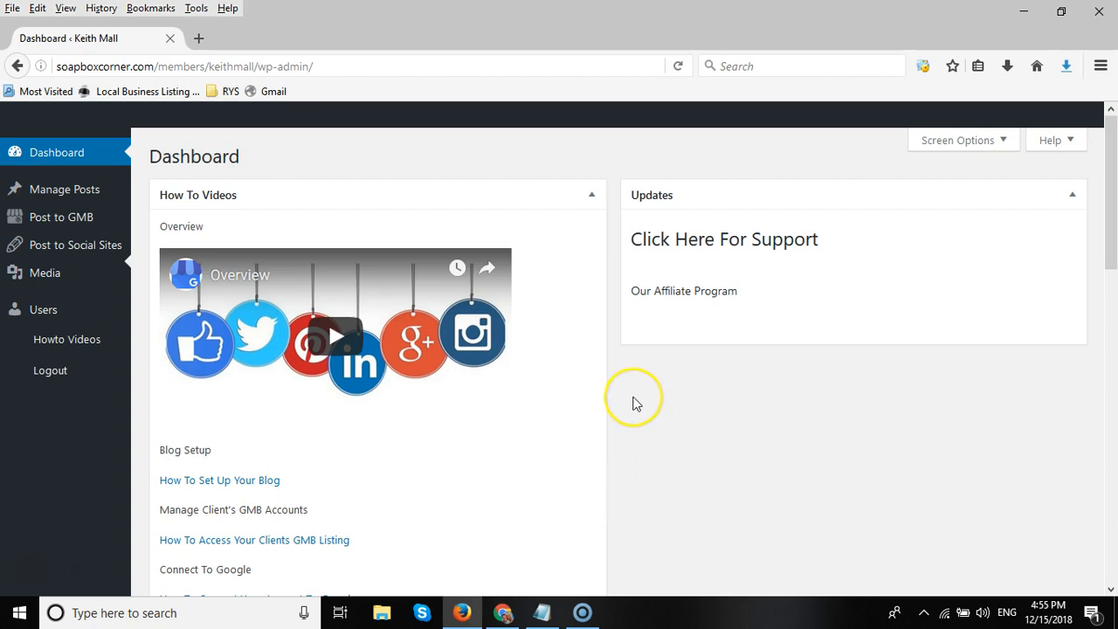
{"action": "mouse_move", "coordinate": [639, 406]}
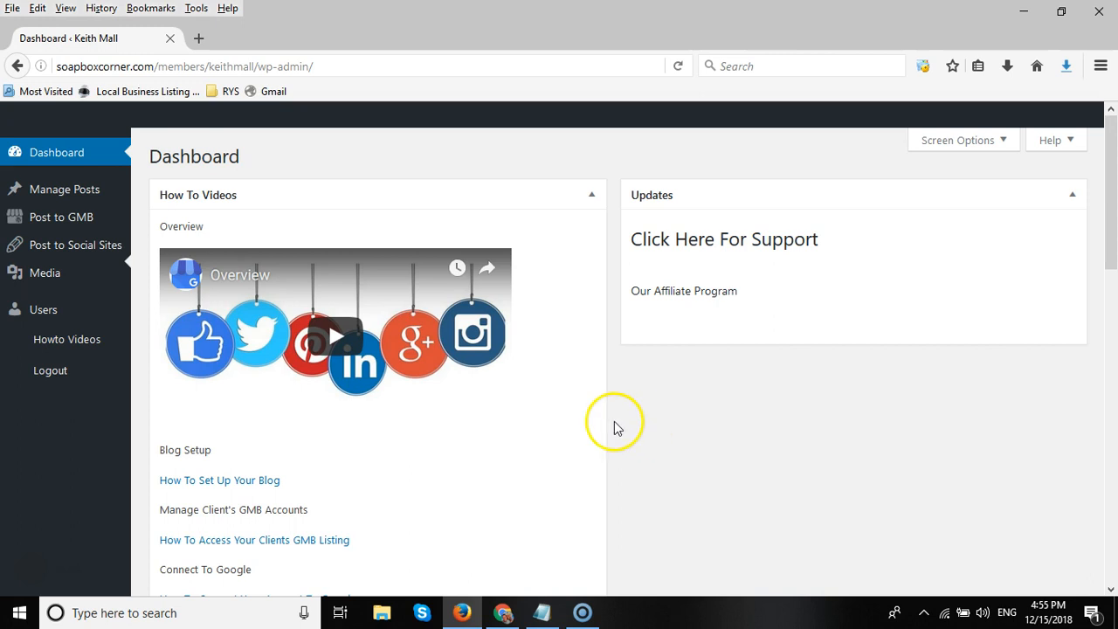
{"action": "mouse_move", "coordinate": [591, 405]}
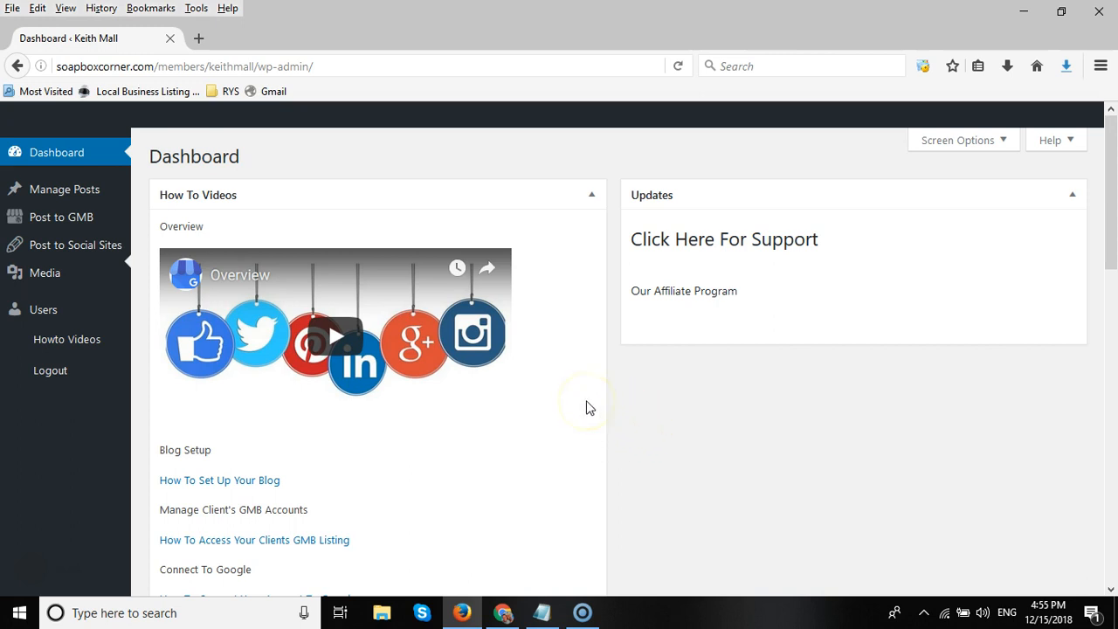
{"action": "mouse_move", "coordinate": [590, 408]}
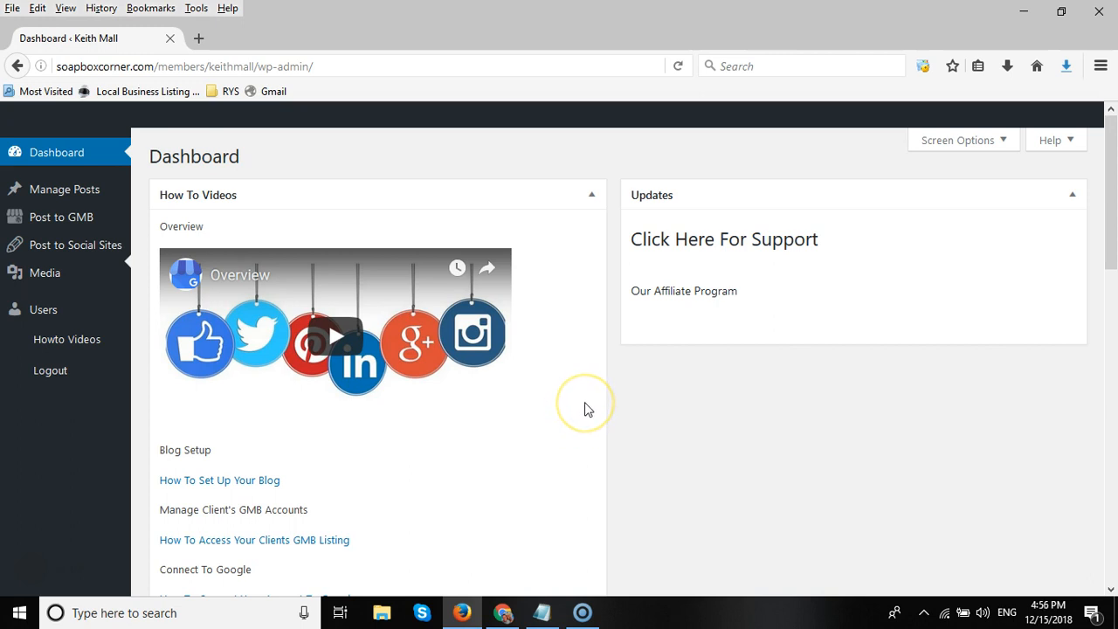
{"action": "mouse_move", "coordinate": [591, 405]}
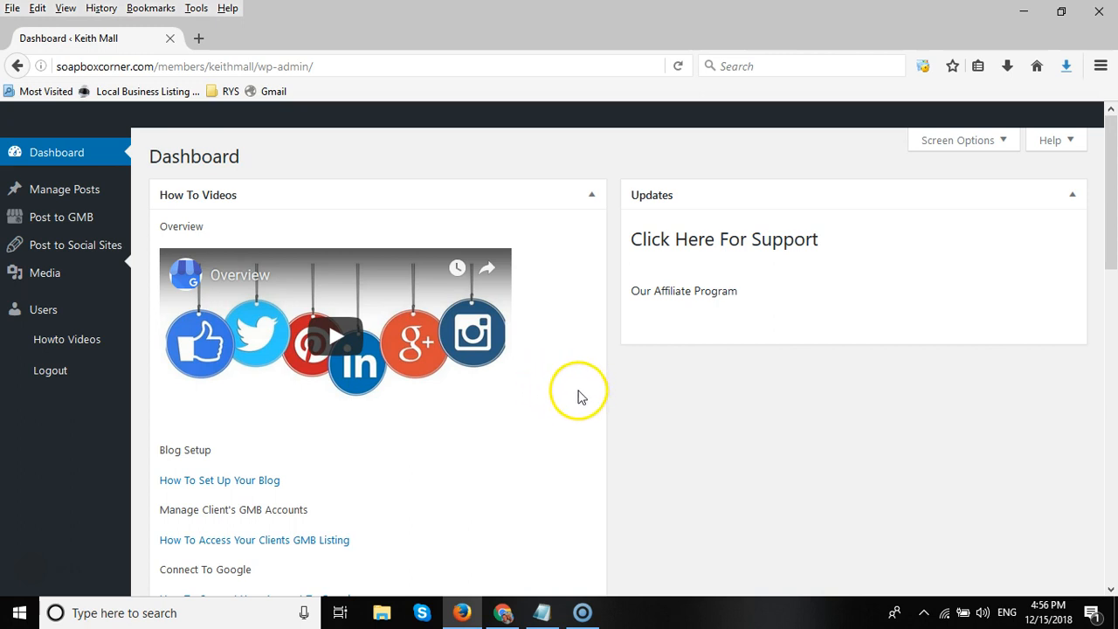
{"action": "mouse_move", "coordinate": [592, 398]}
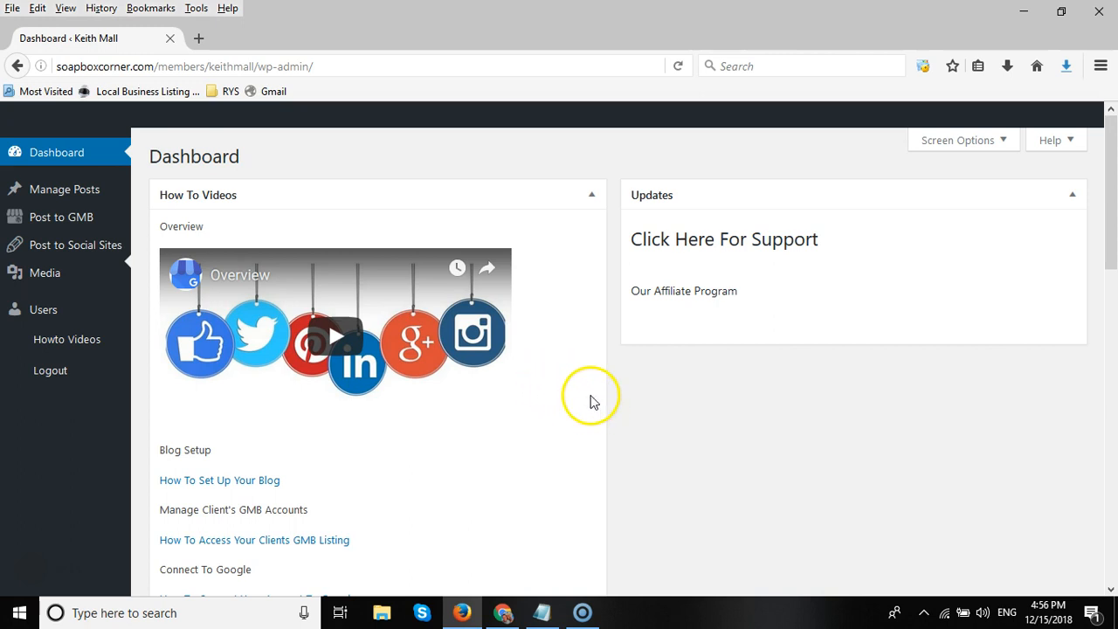
{"action": "mouse_move", "coordinate": [576, 361]}
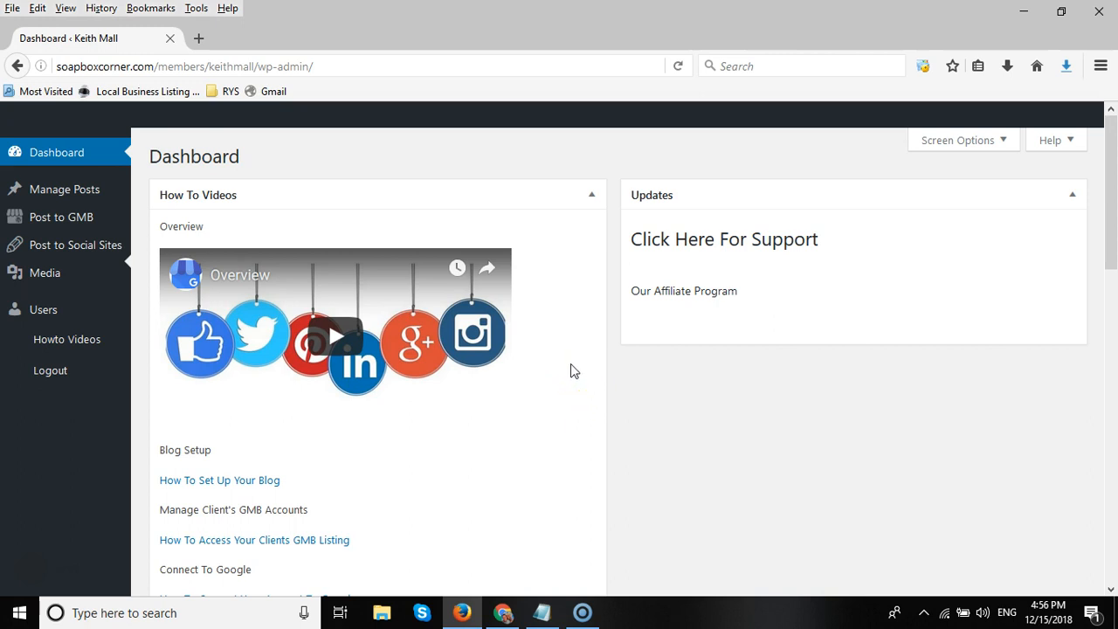
{"action": "mouse_move", "coordinate": [576, 373]}
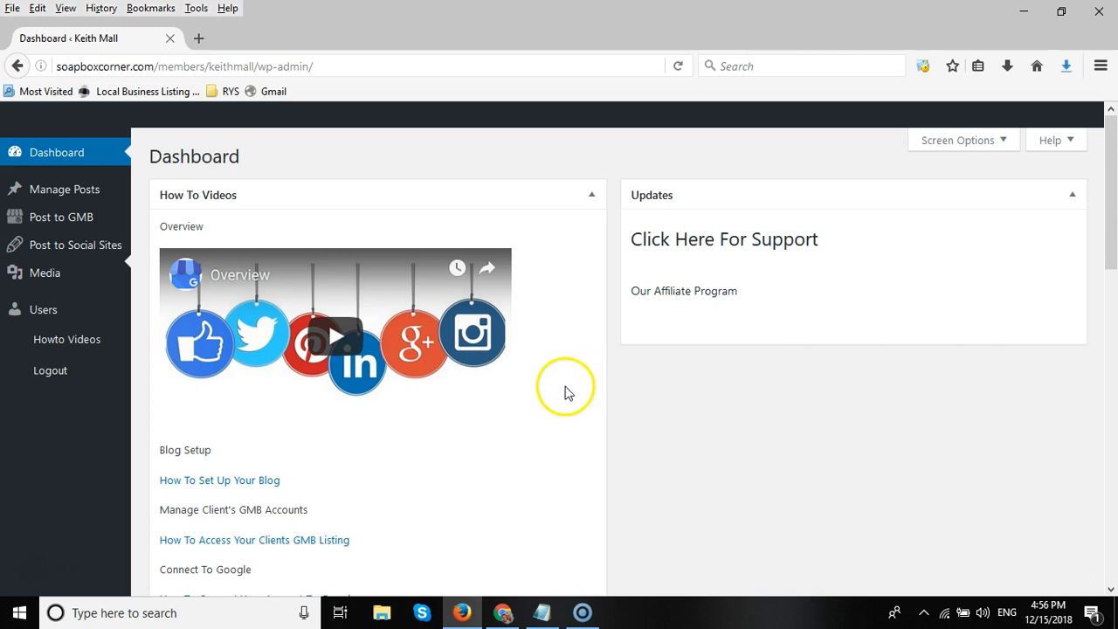
{"action": "mouse_move", "coordinate": [552, 375]}
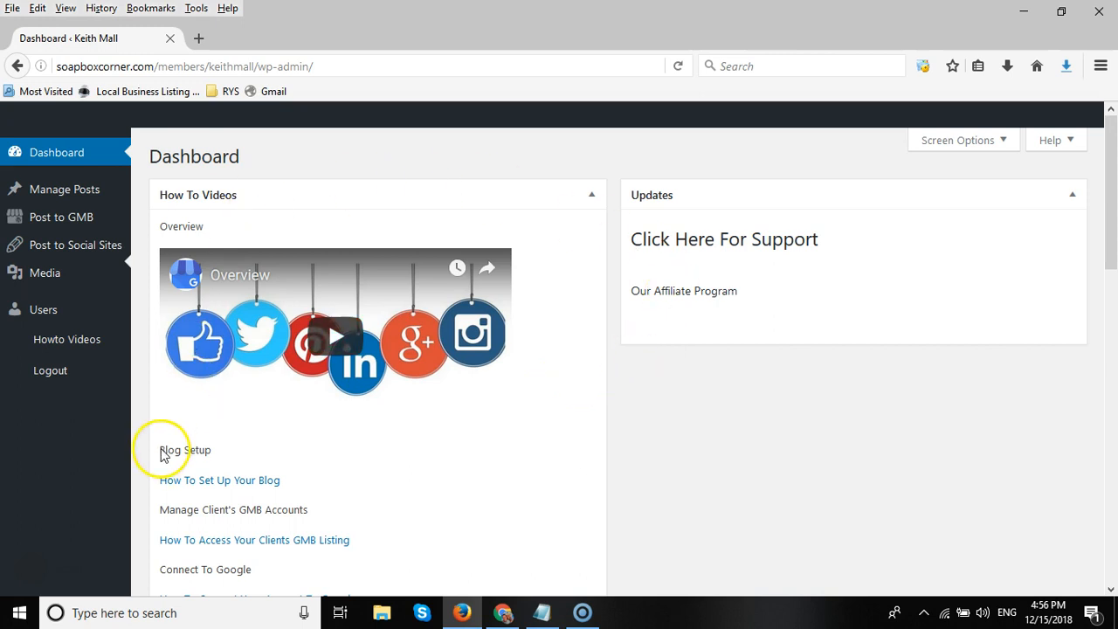
{"action": "mouse_move", "coordinate": [136, 446]}
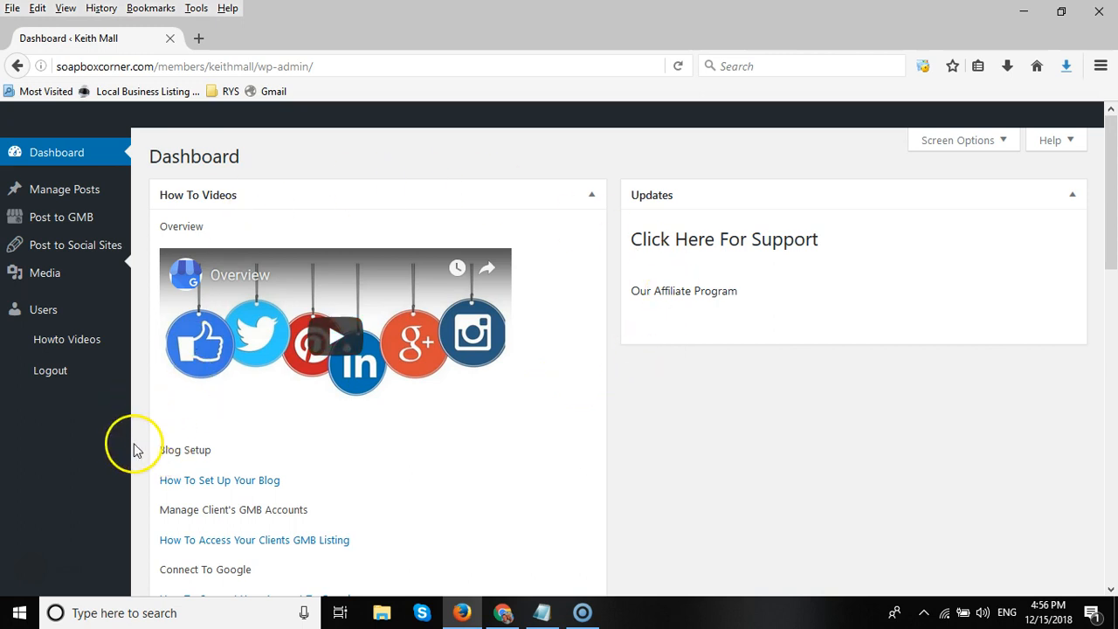
{"action": "mouse_move", "coordinate": [143, 426]}
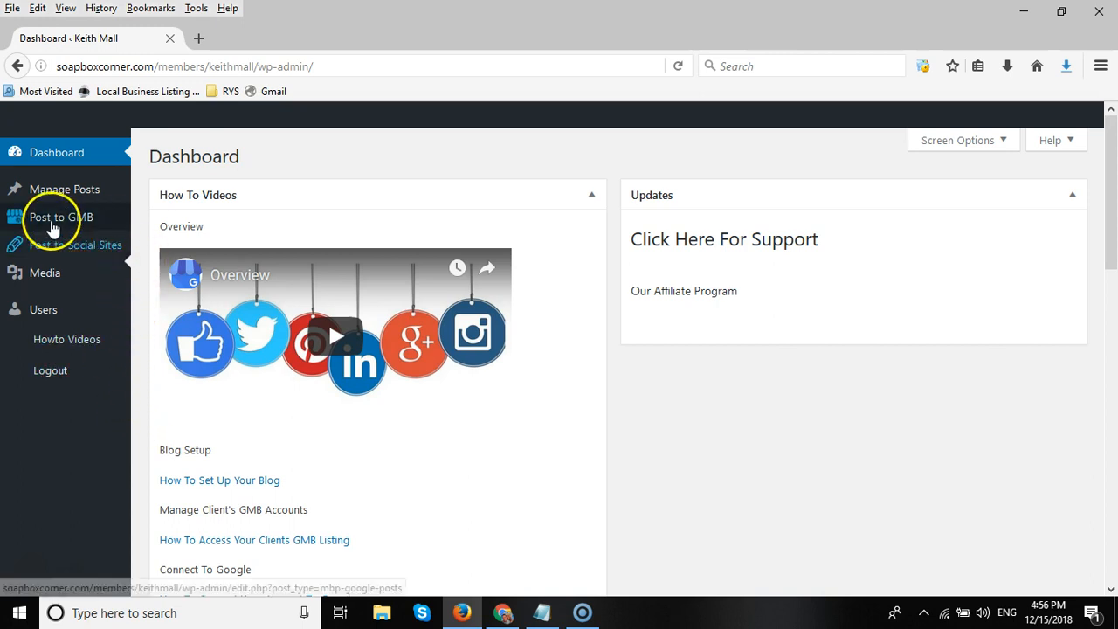
Start a new GMB post campaign from the Post to GMB campaigns list.
{"action": "left_click", "coordinate": [59, 216]}
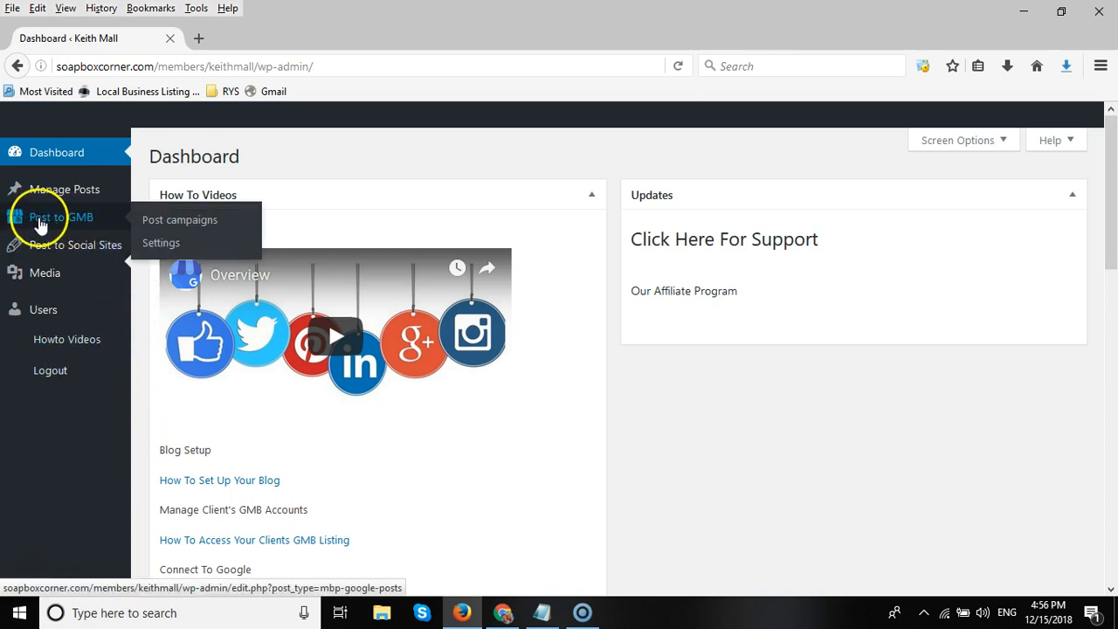
{"action": "mouse_move", "coordinate": [189, 220]}
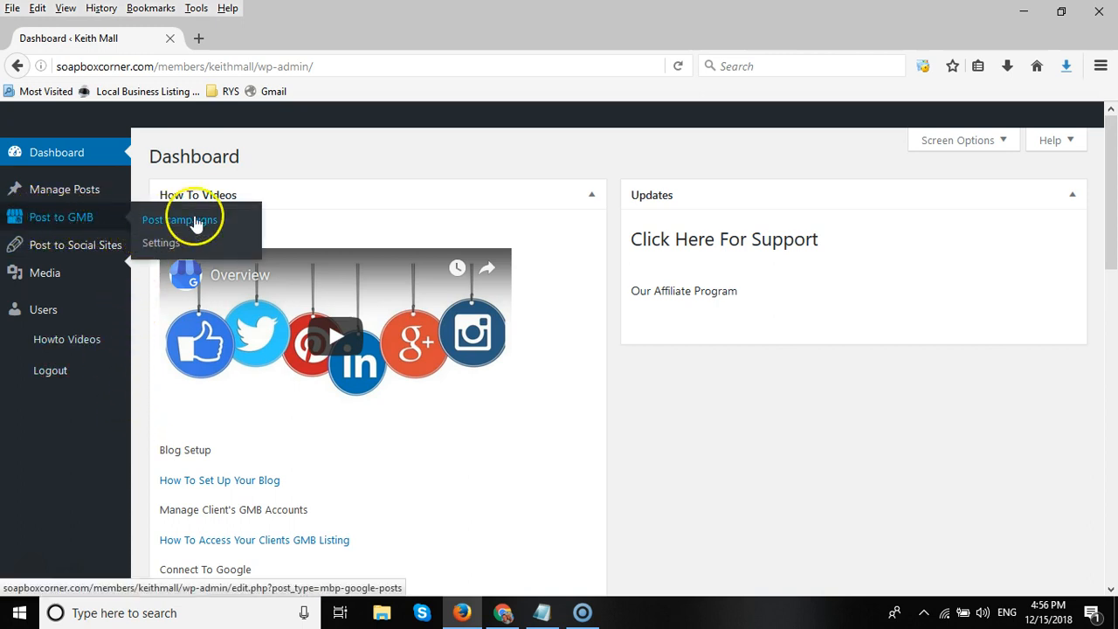
{"action": "left_click", "coordinate": [179, 220]}
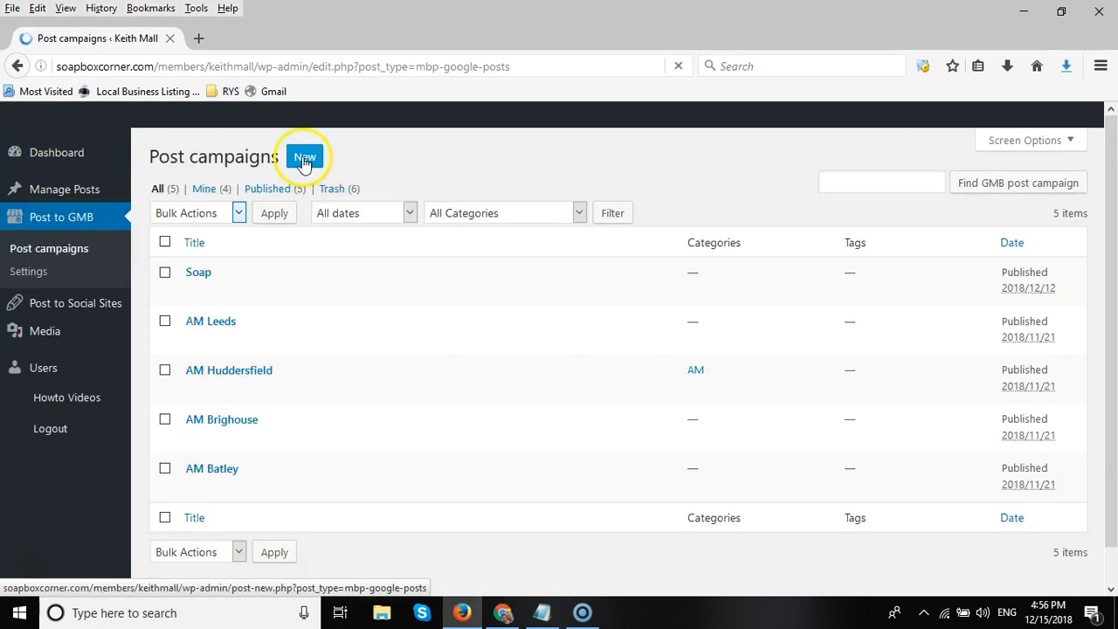
{"action": "left_click", "coordinate": [304, 157]}
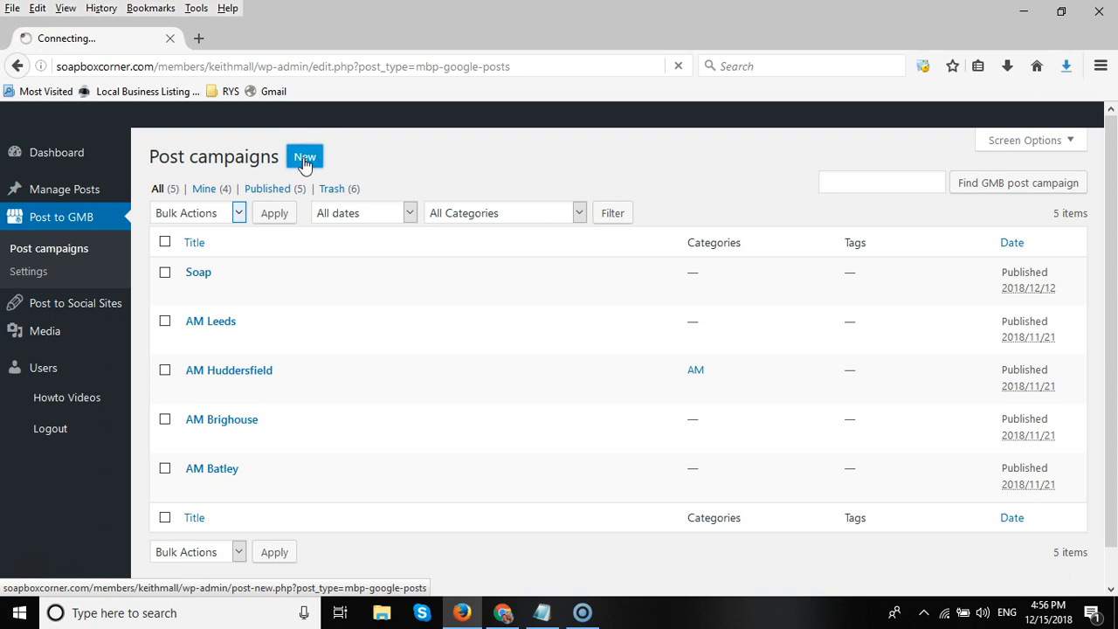
{"action": "left_click", "coordinate": [304, 157]}
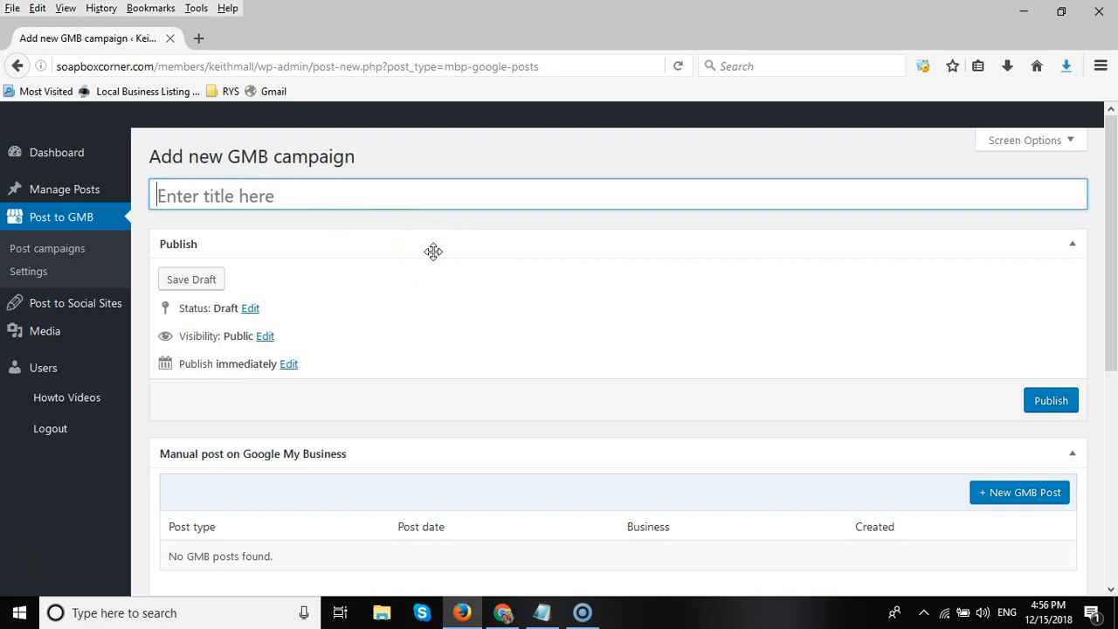
Title the campaign 'ABC Pluming' and publish it.
{"action": "left_click", "coordinate": [339, 201]}
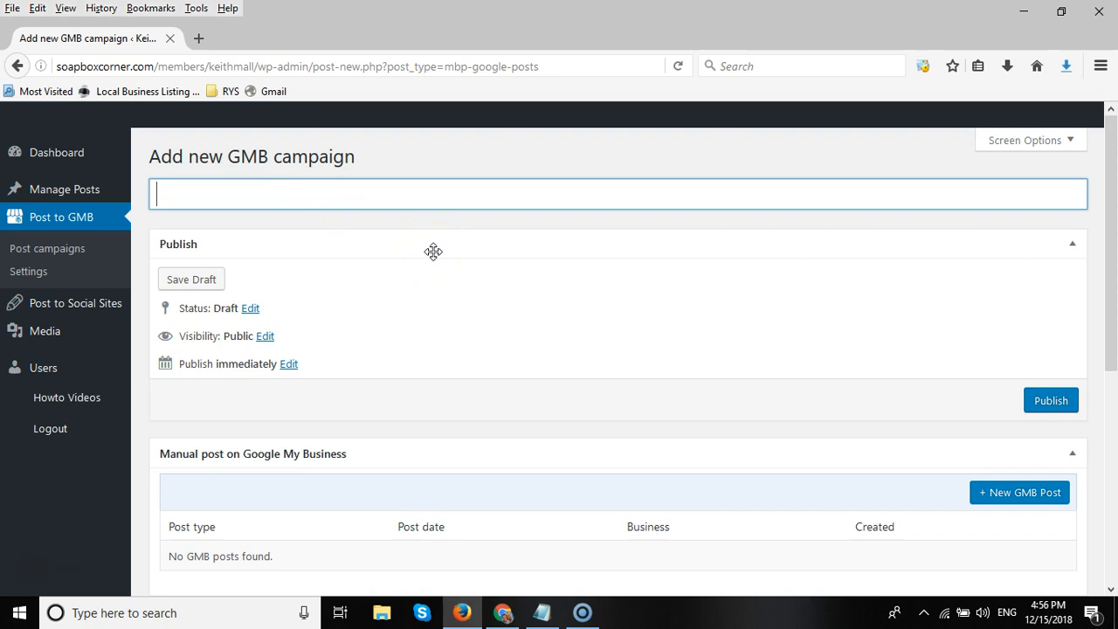
{"action": "type", "text": "ABC Plu"}
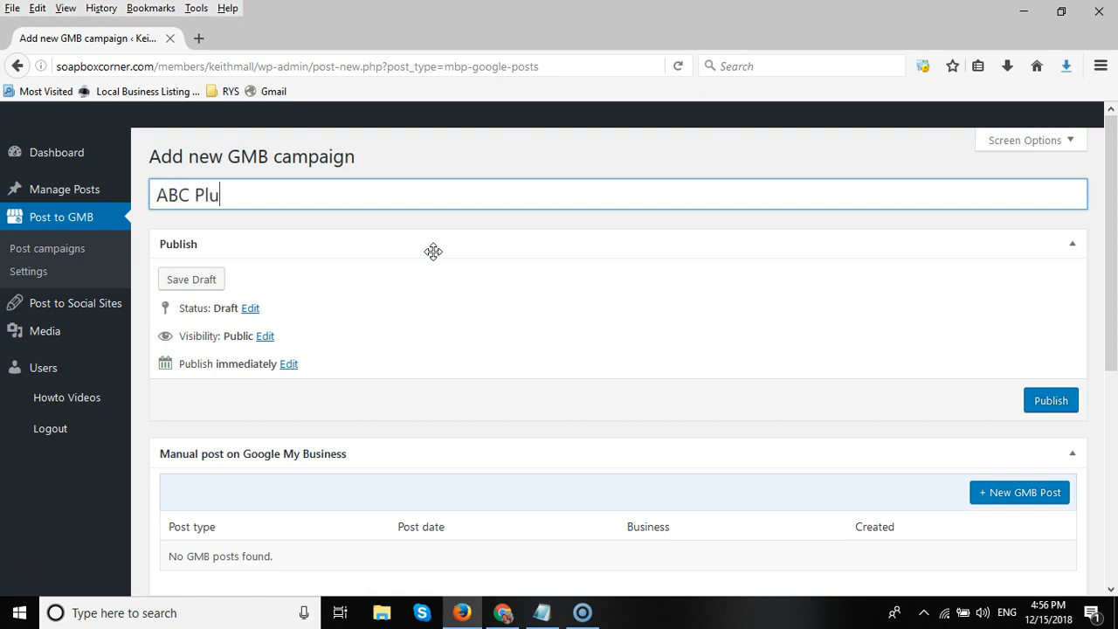
{"action": "type", "text": "nging"}
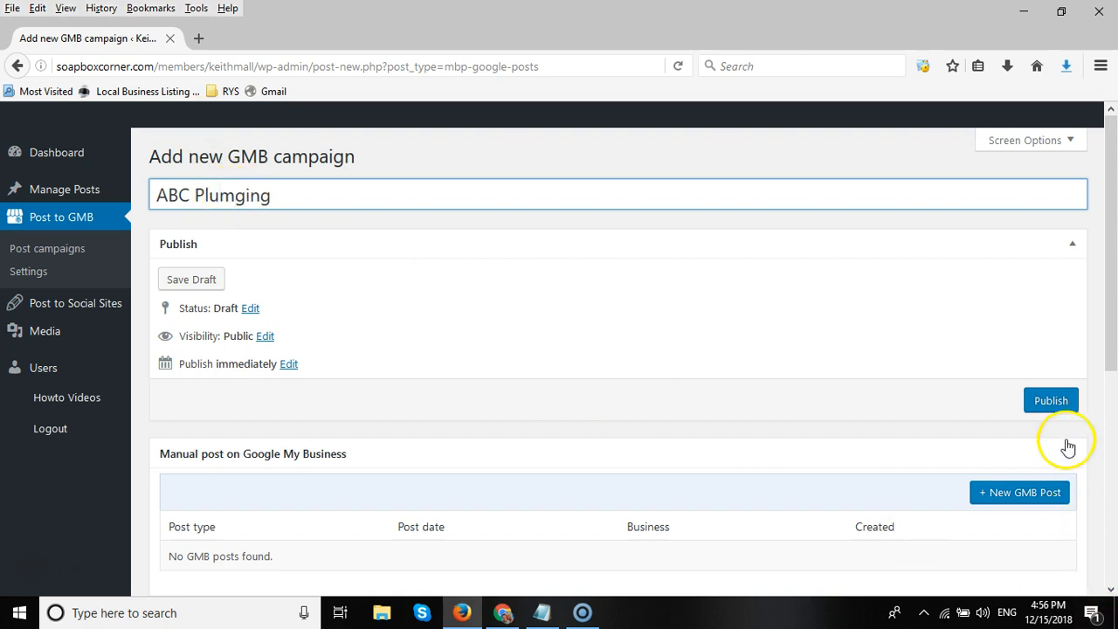
{"action": "left_click", "coordinate": [1048, 400]}
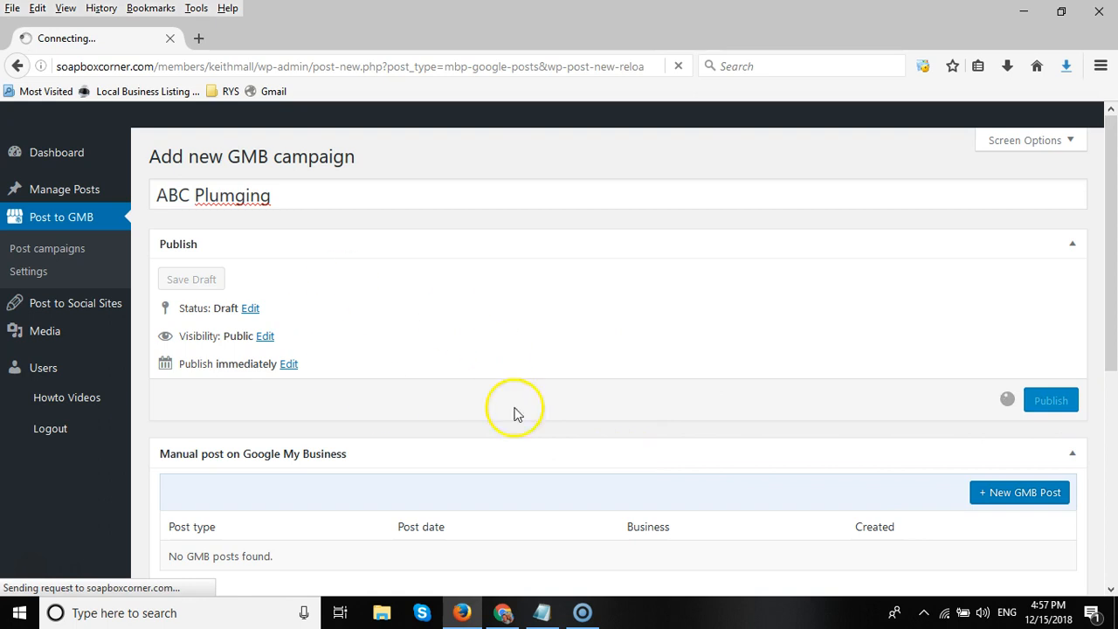
{"action": "mouse_move", "coordinate": [290, 276]}
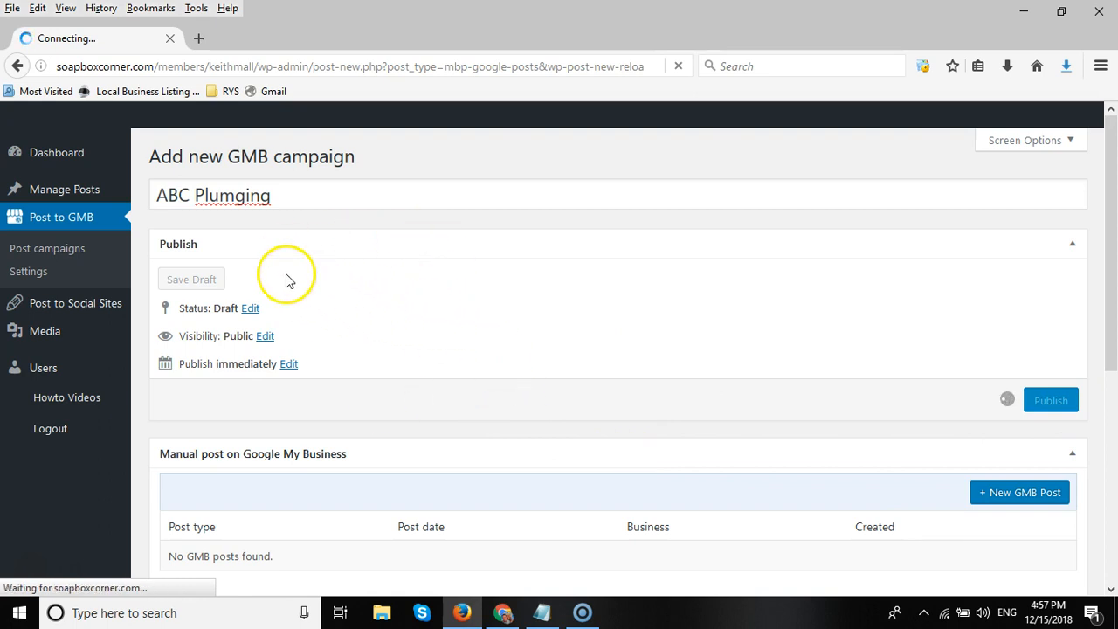
{"action": "left_click", "coordinate": [1052, 398]}
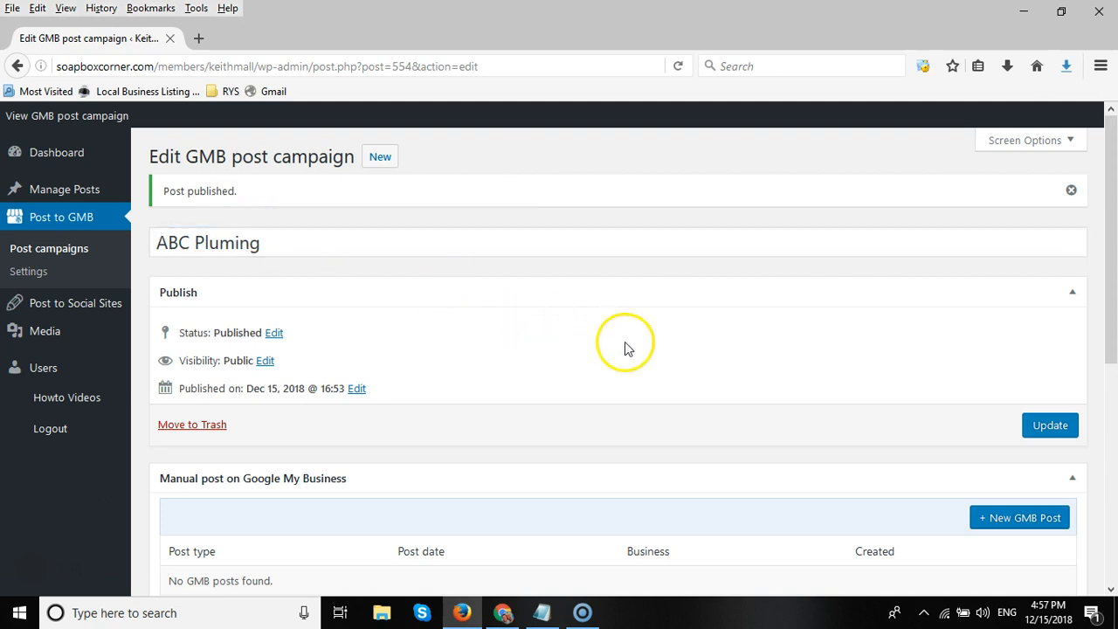
Update the published campaign and move down to the Manual post on Google My Business box.
{"action": "left_click", "coordinate": [1052, 425]}
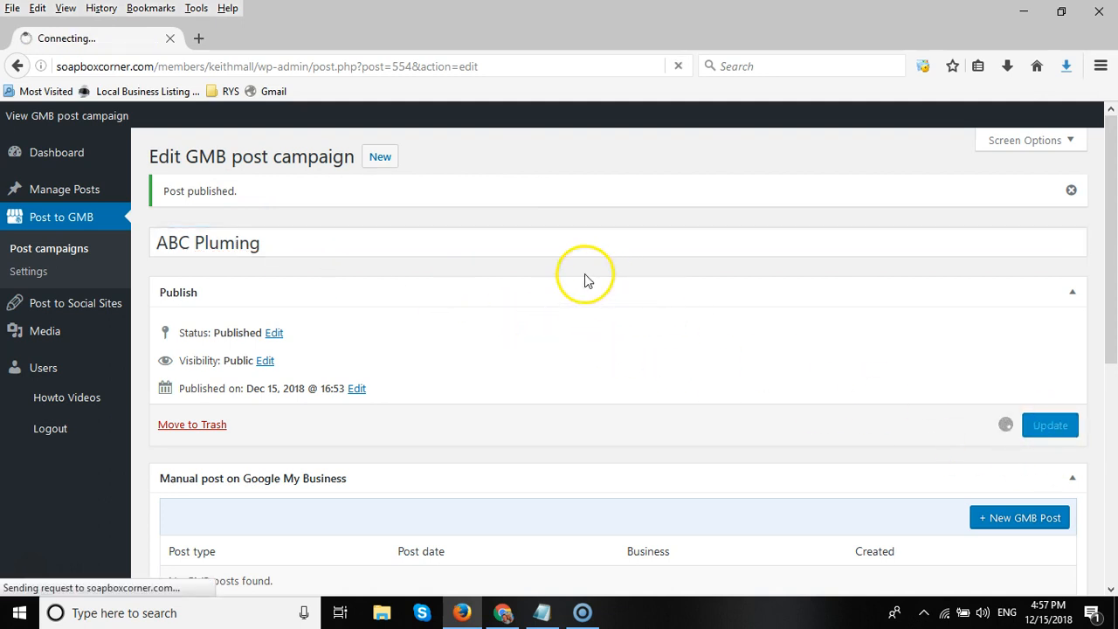
{"action": "left_click", "coordinate": [1051, 424]}
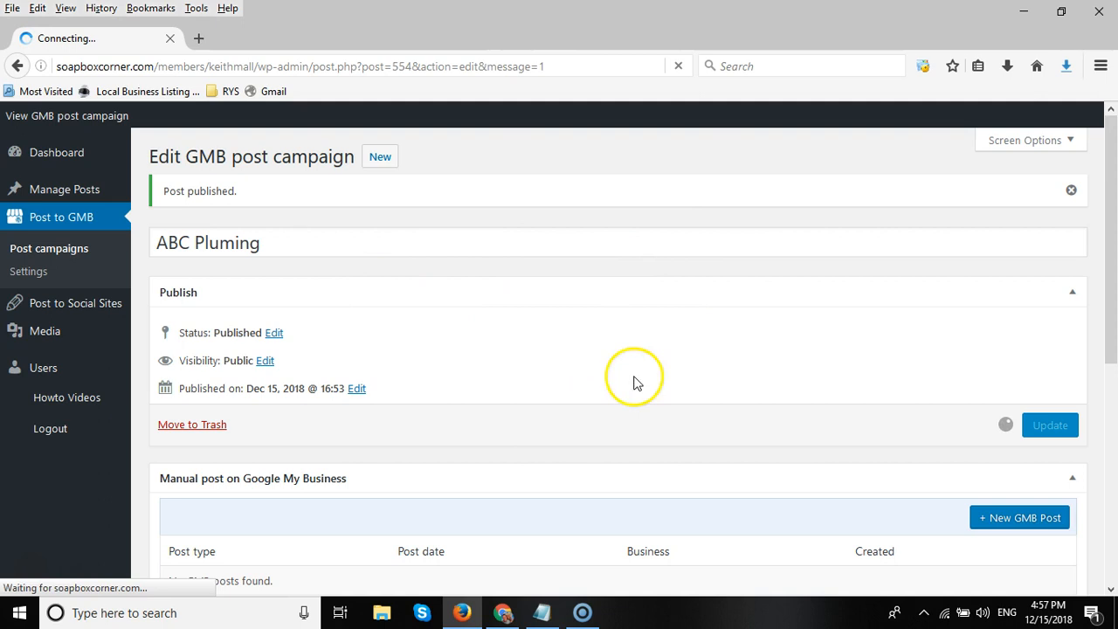
{"action": "left_click", "coordinate": [1051, 425]}
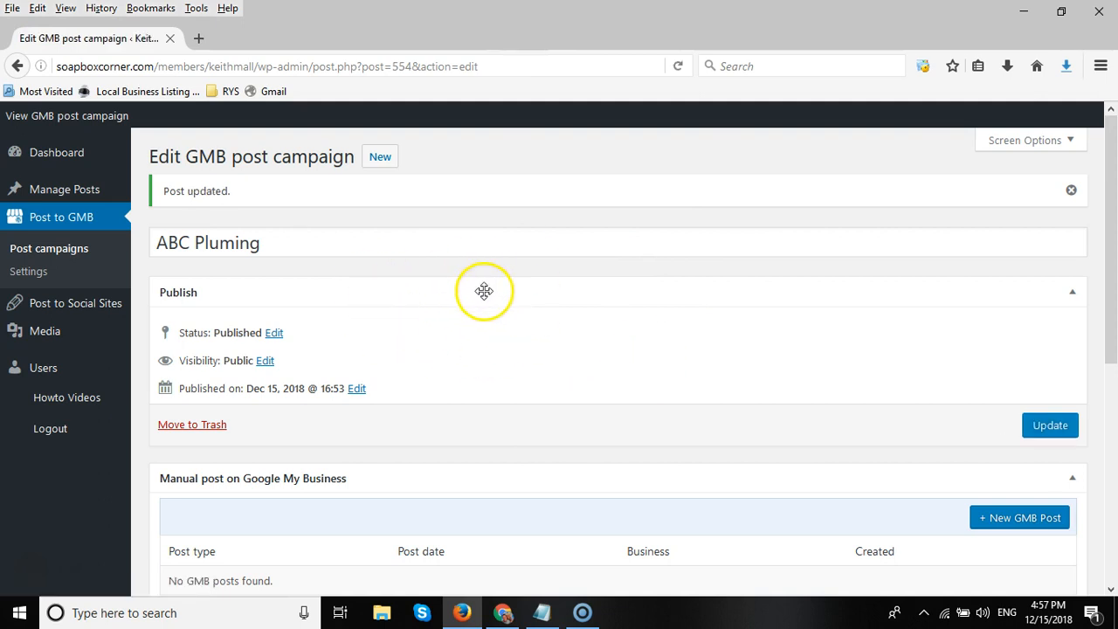
{"action": "mouse_move", "coordinate": [424, 213]}
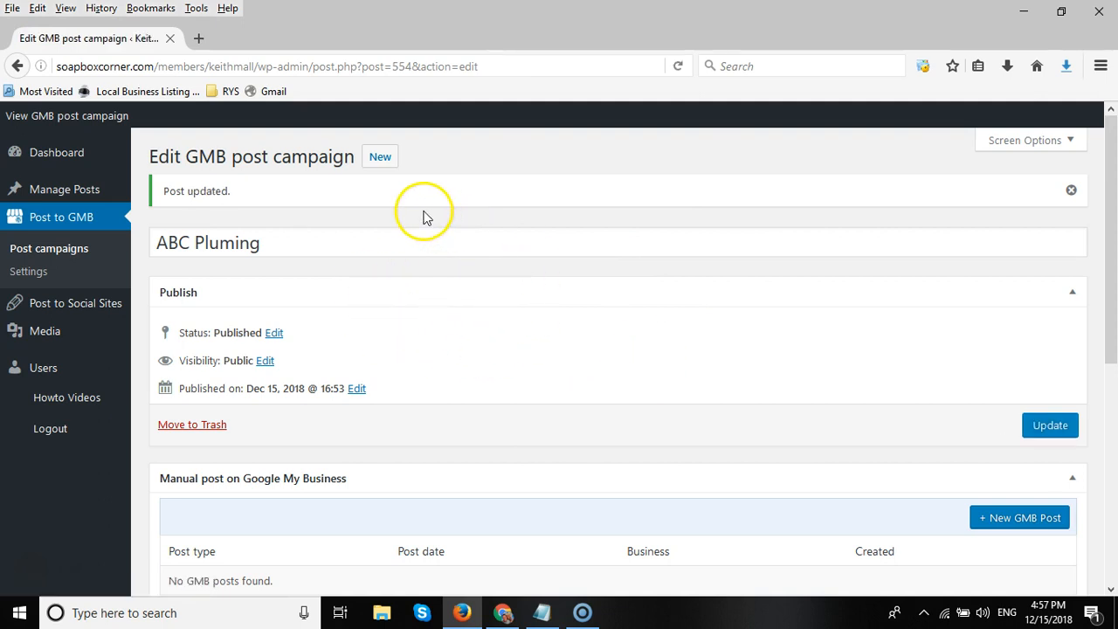
{"action": "scroll", "scroll_direction": "down", "scroll_amount": 3}
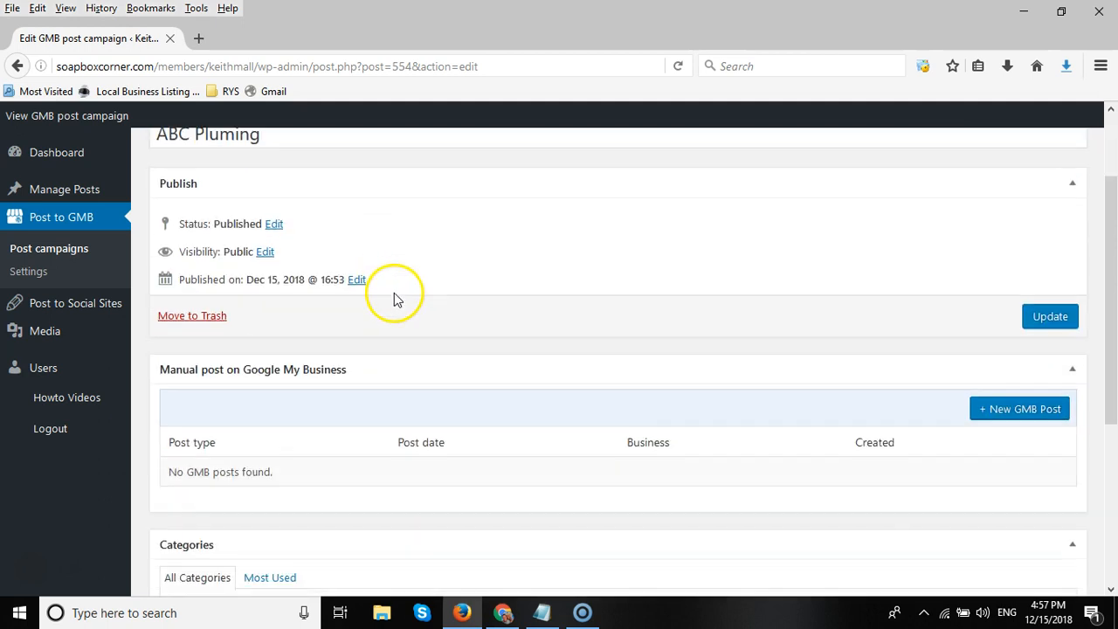
{"action": "scroll", "scroll_direction": "down", "scroll_amount": 3}
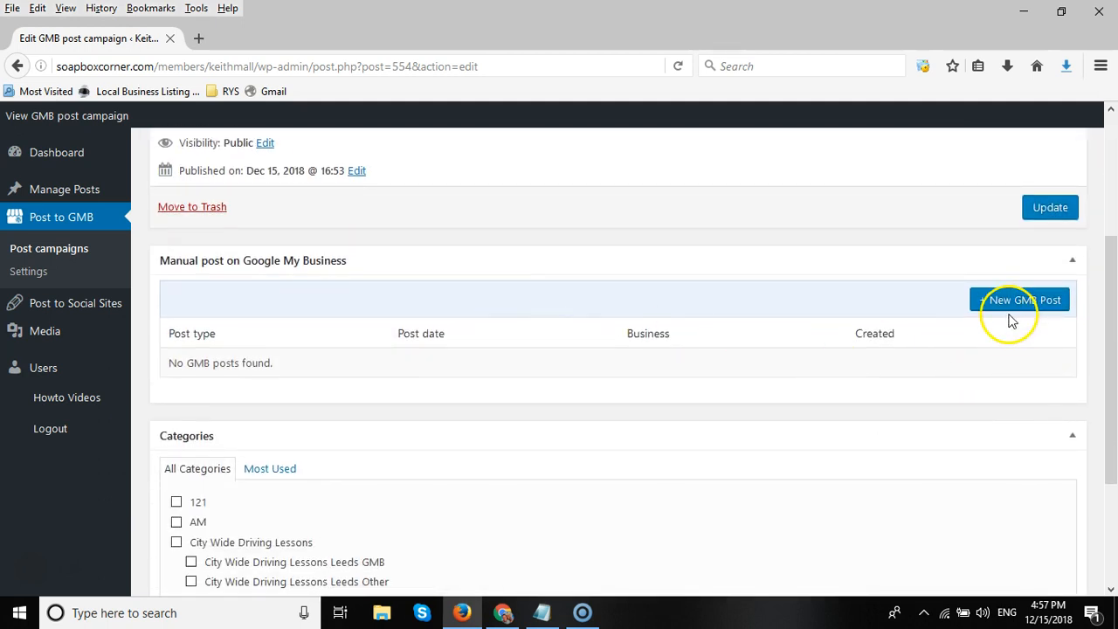
{"action": "left_click", "coordinate": [1020, 299]}
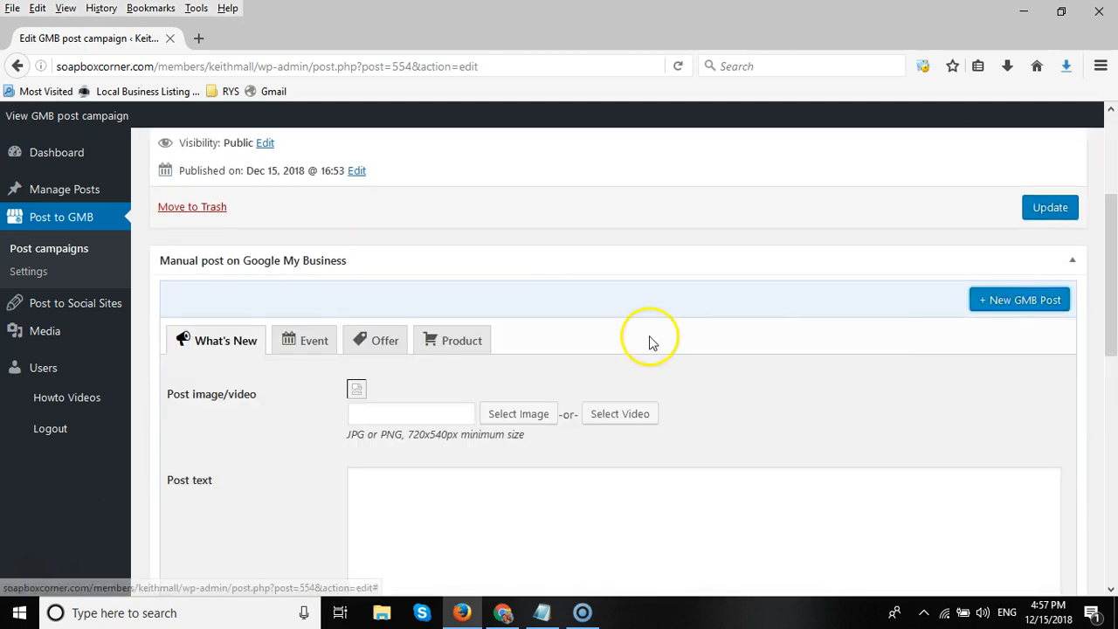
{"action": "scroll", "scroll_direction": "down", "scroll_amount": 3}
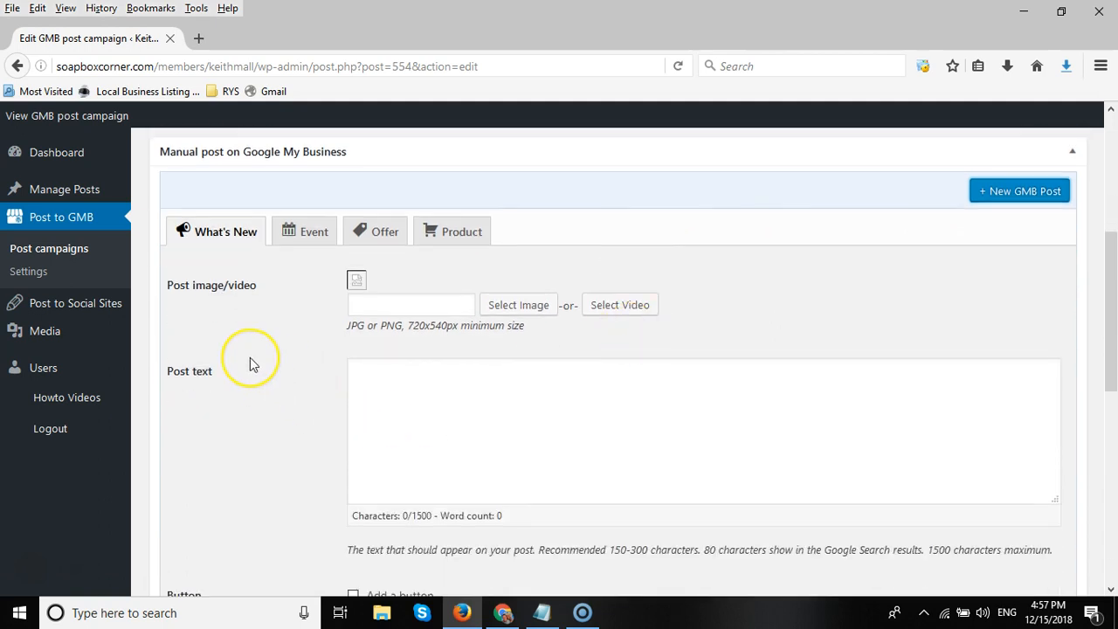
{"action": "mouse_move", "coordinate": [257, 360]}
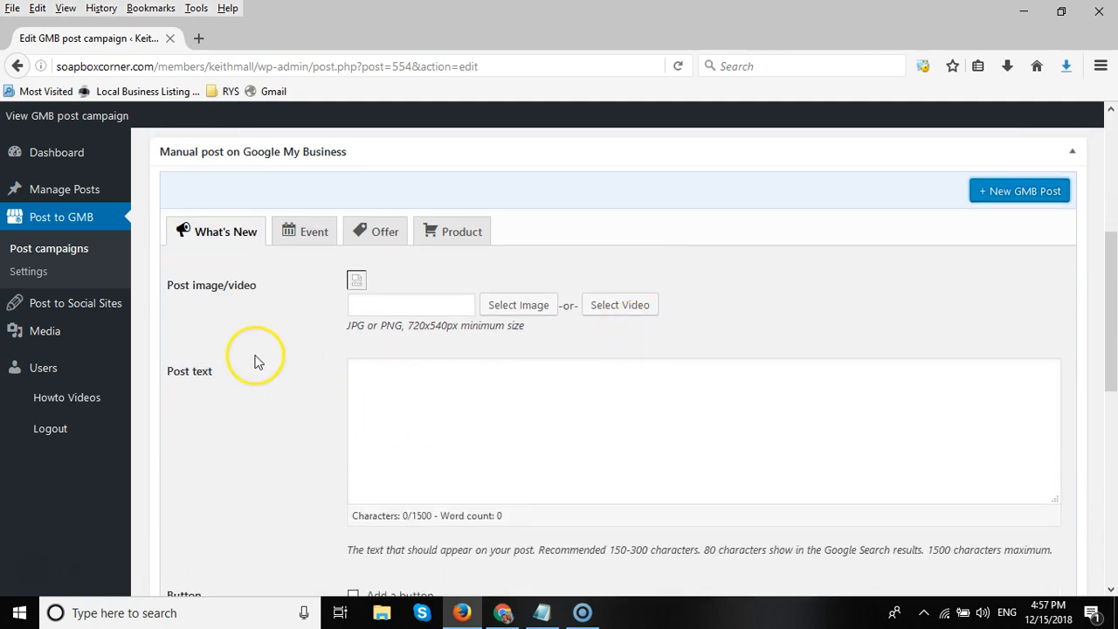
{"action": "mouse_move", "coordinate": [534, 297]}
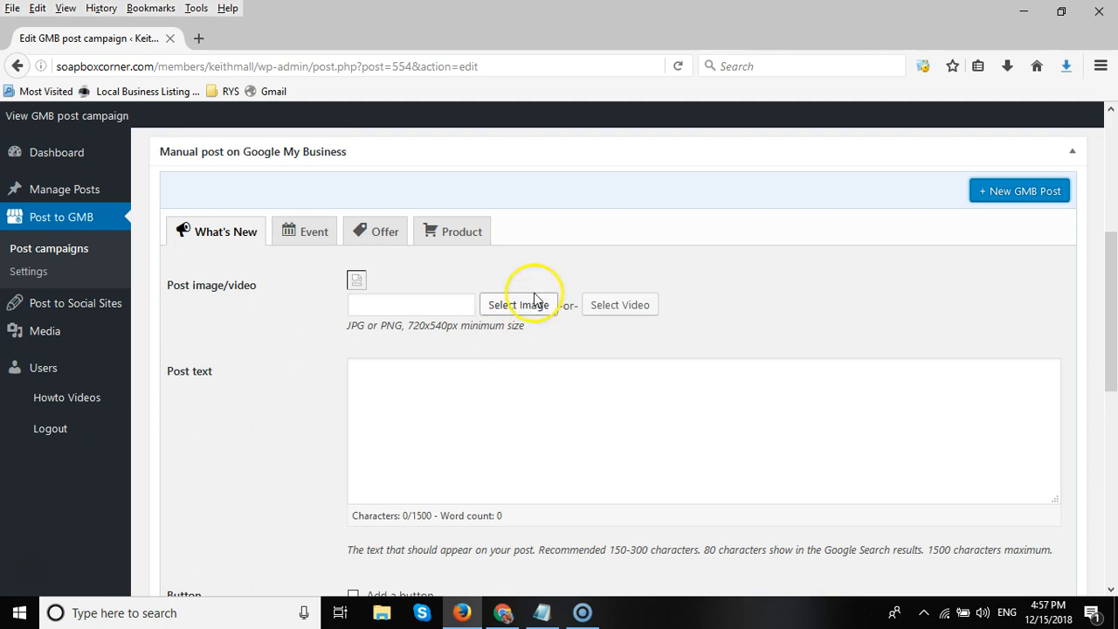
{"action": "mouse_move", "coordinate": [381, 238]}
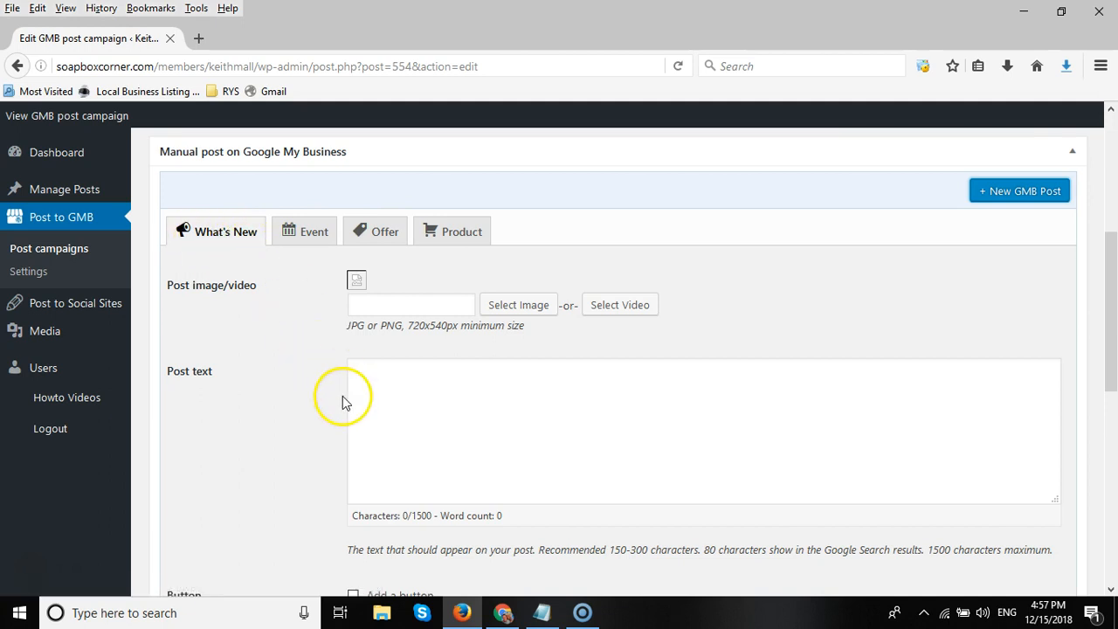
{"action": "mouse_move", "coordinate": [511, 306]}
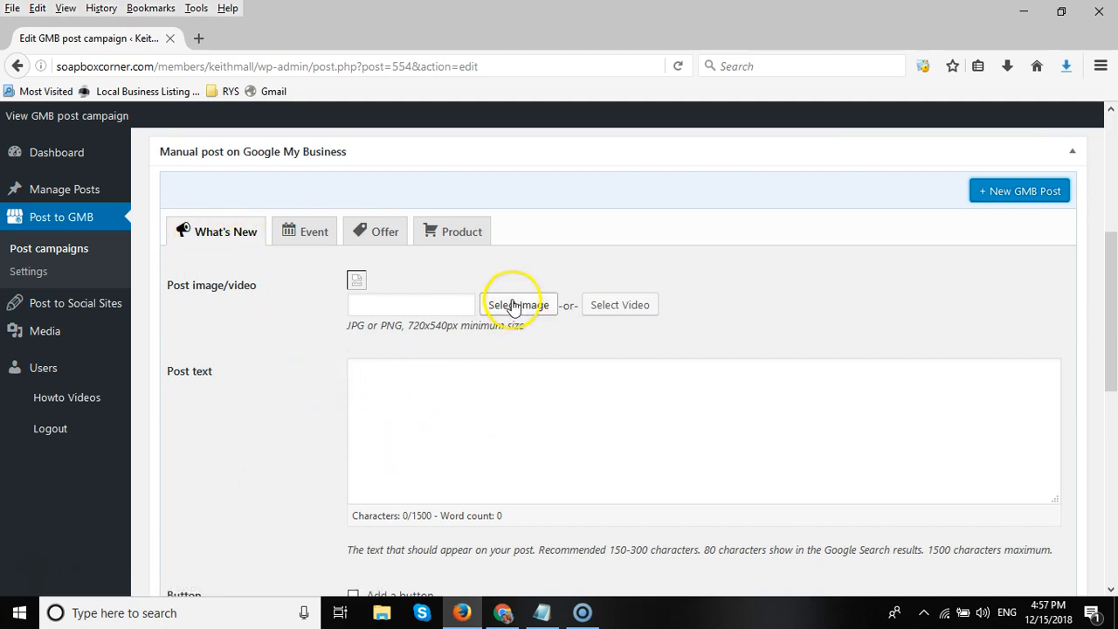
{"action": "left_click", "coordinate": [517, 304]}
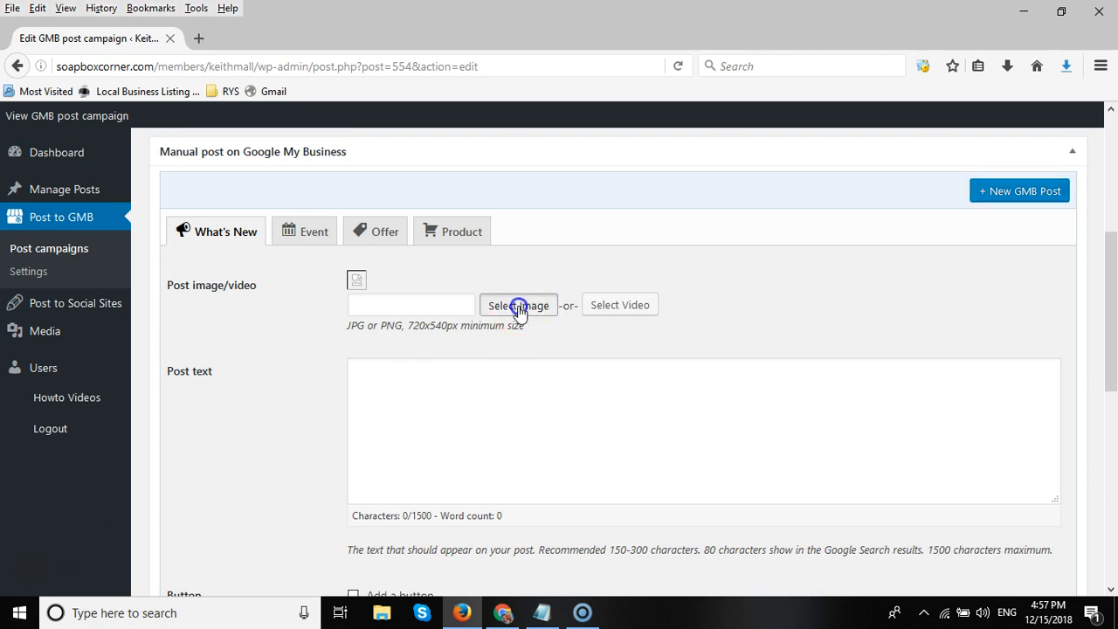
Insert the How-Can-I-Boost-My-Business-on-Google.jpg phone-and-map image from the media library into the post.
{"action": "left_click", "coordinate": [517, 304]}
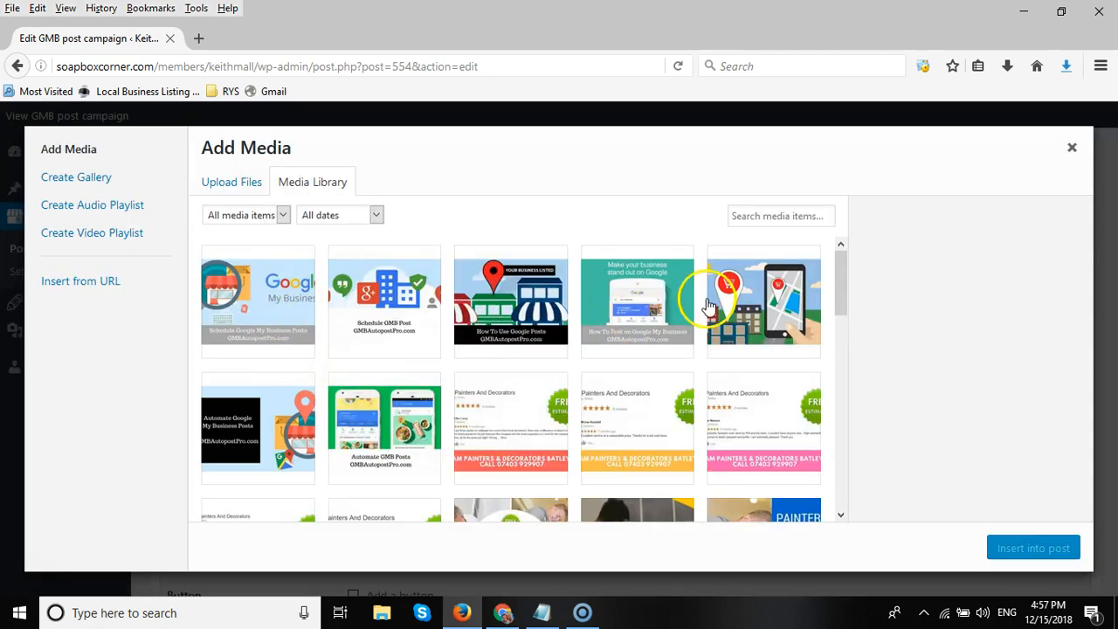
{"action": "mouse_move", "coordinate": [226, 188]}
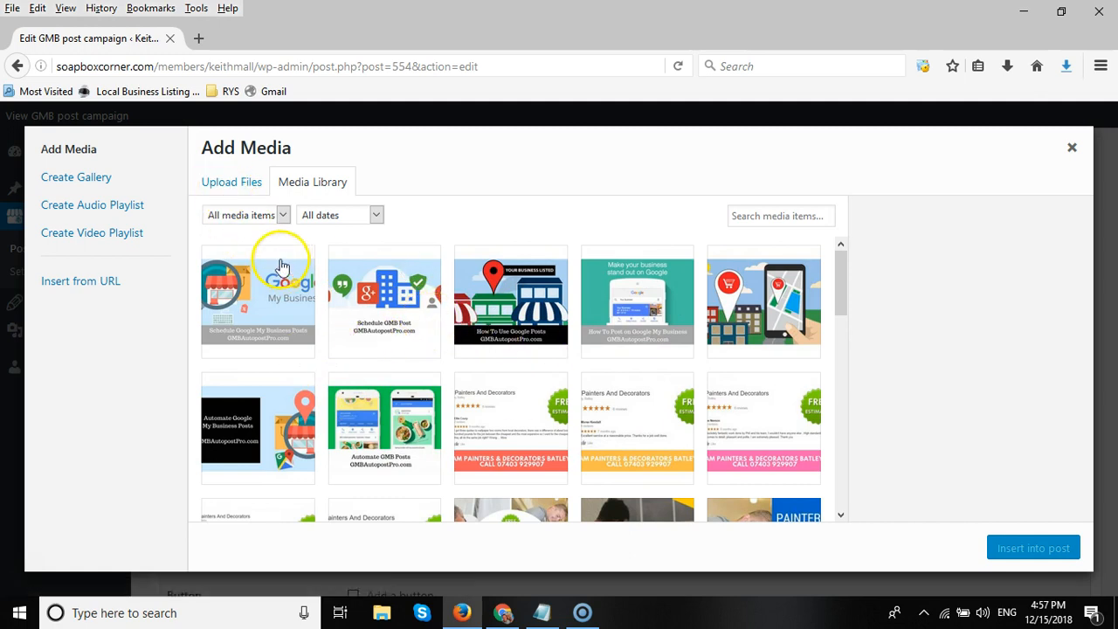
{"action": "mouse_move", "coordinate": [665, 356]}
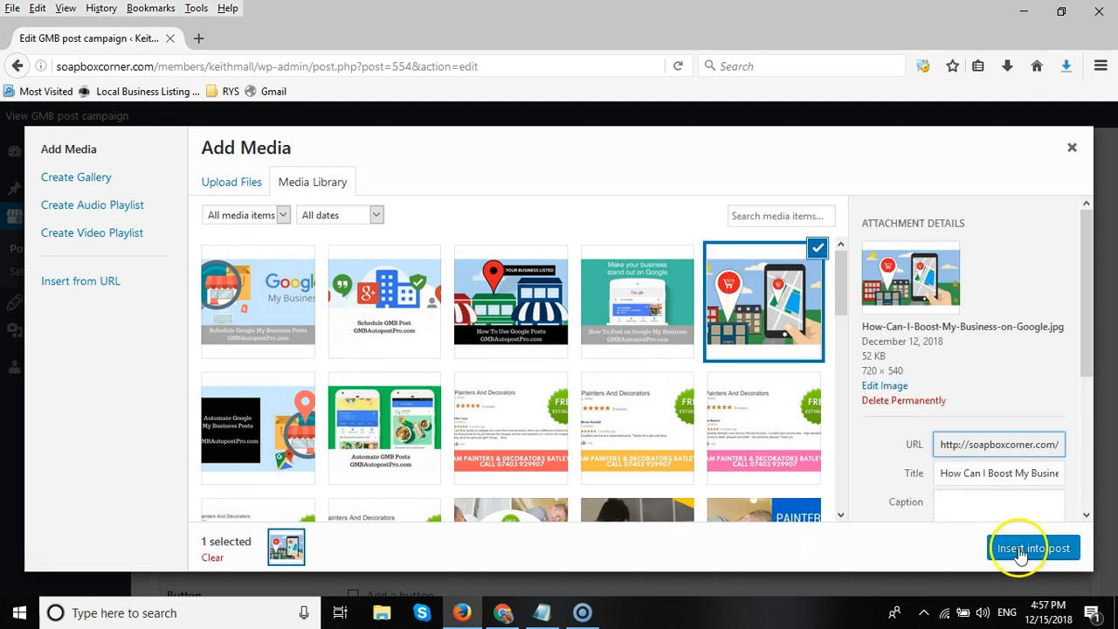
{"action": "left_click", "coordinate": [1033, 547]}
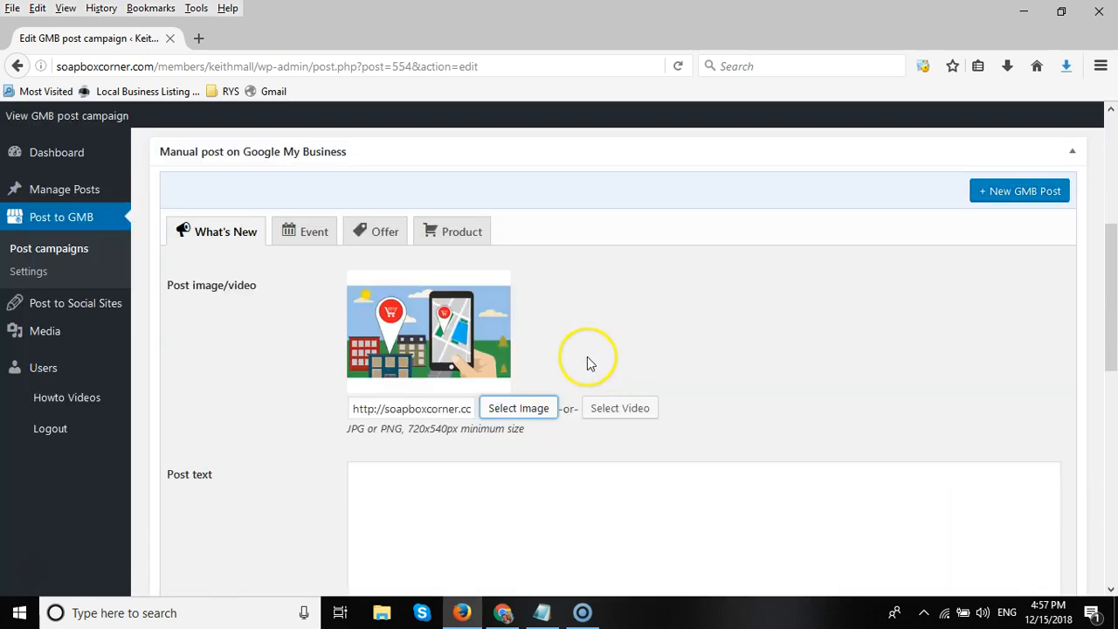
Paste the spintax description into the Post text box, giving 1666 of 1500 characters.
{"action": "scroll", "scroll_direction": "down", "scroll_amount": 3}
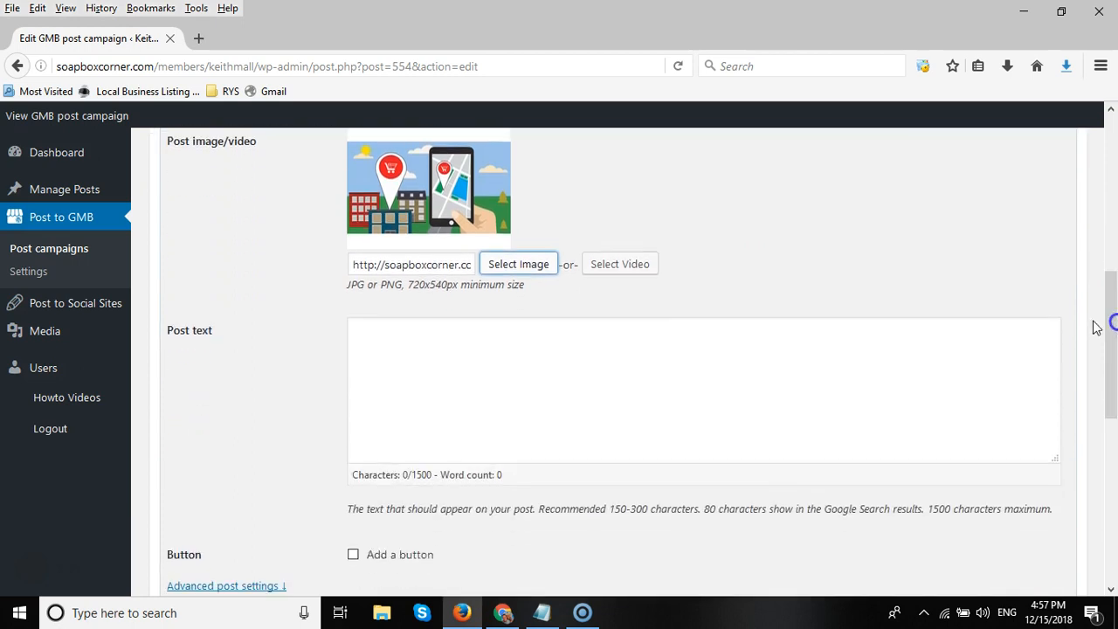
{"action": "left_click", "coordinate": [442, 375]}
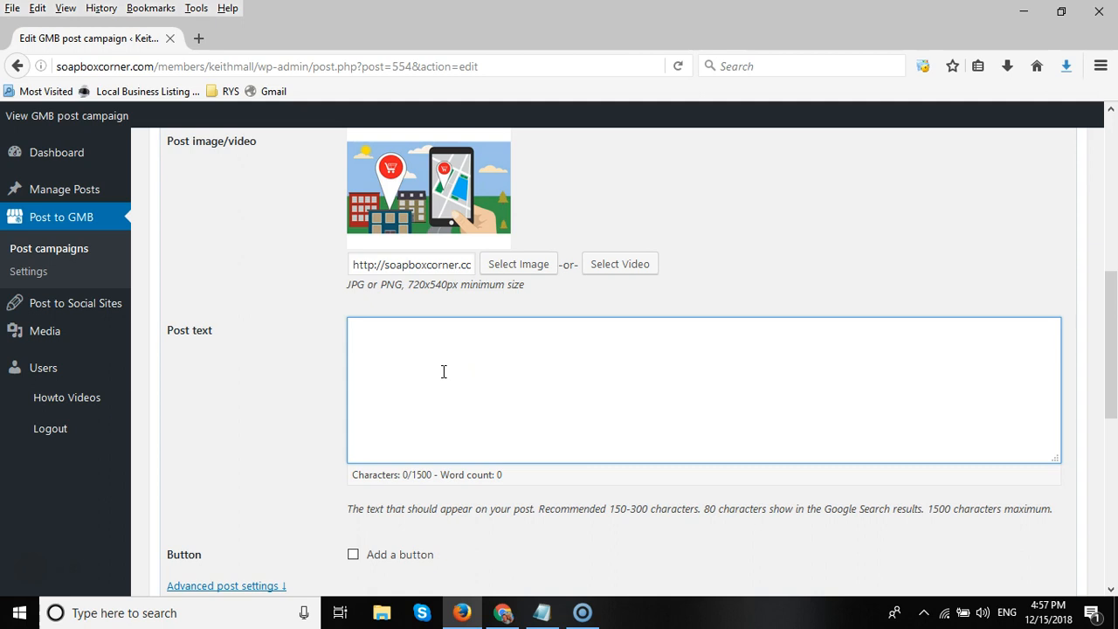
{"action": "mouse_move", "coordinate": [447, 374]}
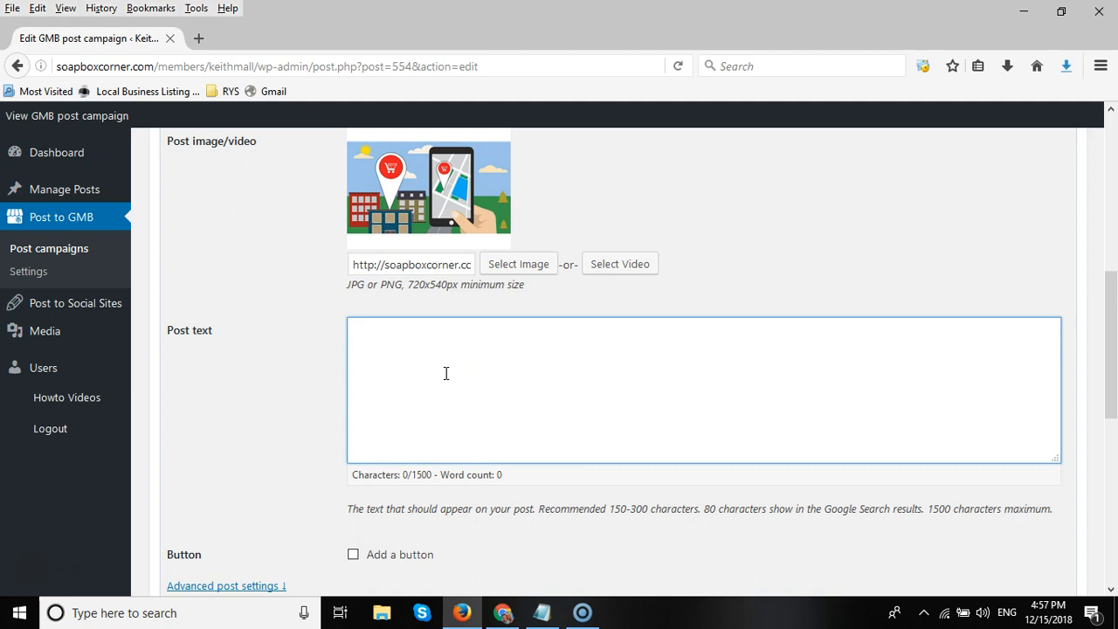
{"action": "mouse_move", "coordinate": [545, 614]}
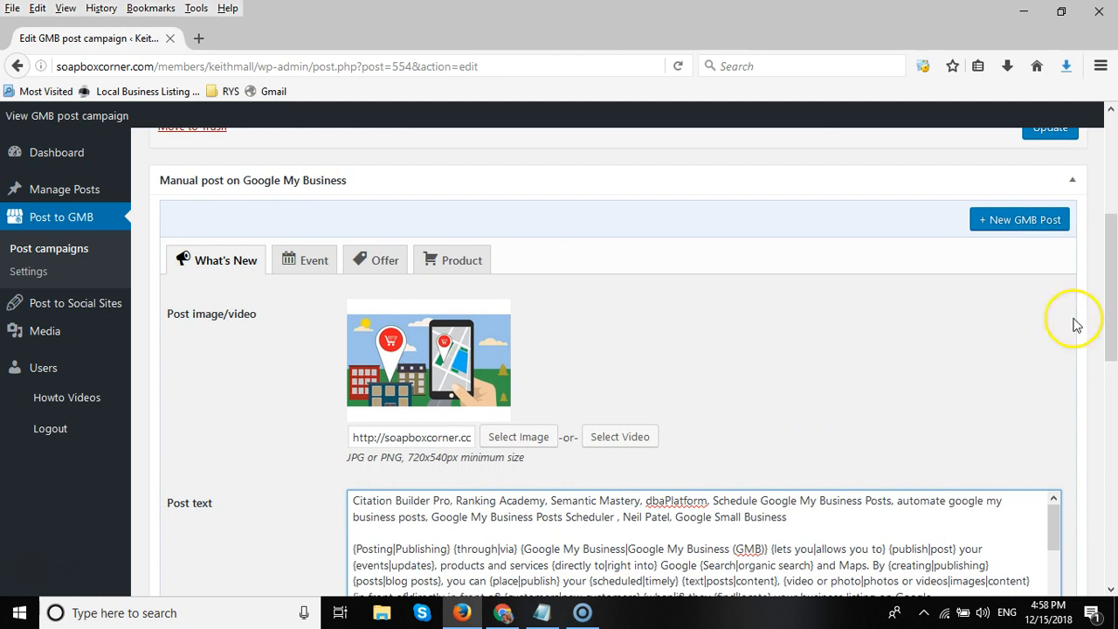
{"action": "scroll", "scroll_direction": "down", "scroll_amount": 3}
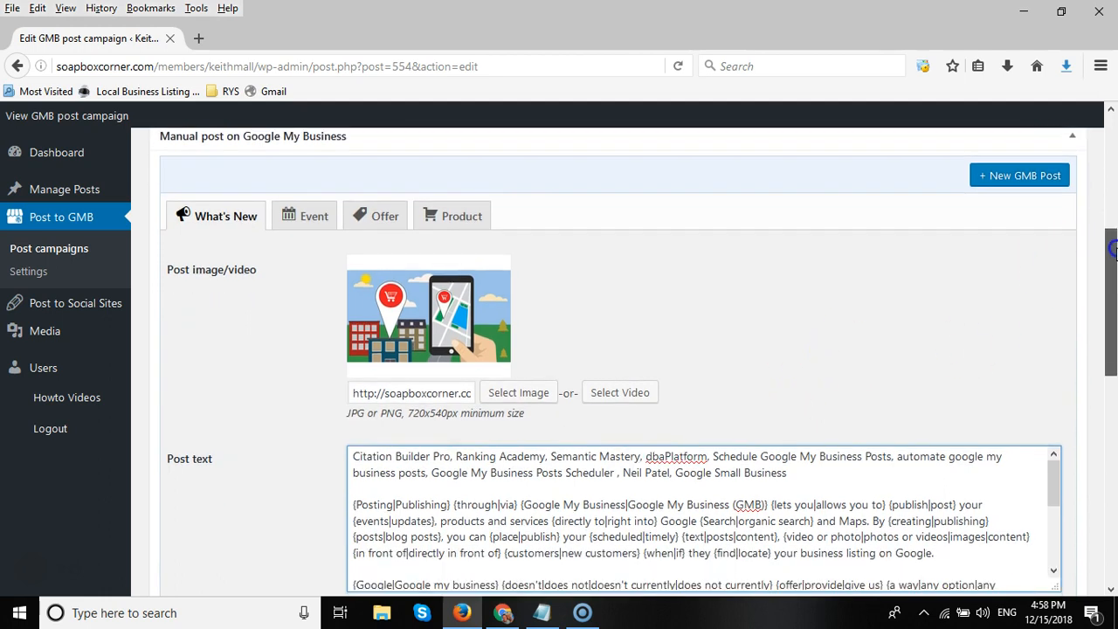
{"action": "scroll", "scroll_direction": "down", "scroll_amount": 3}
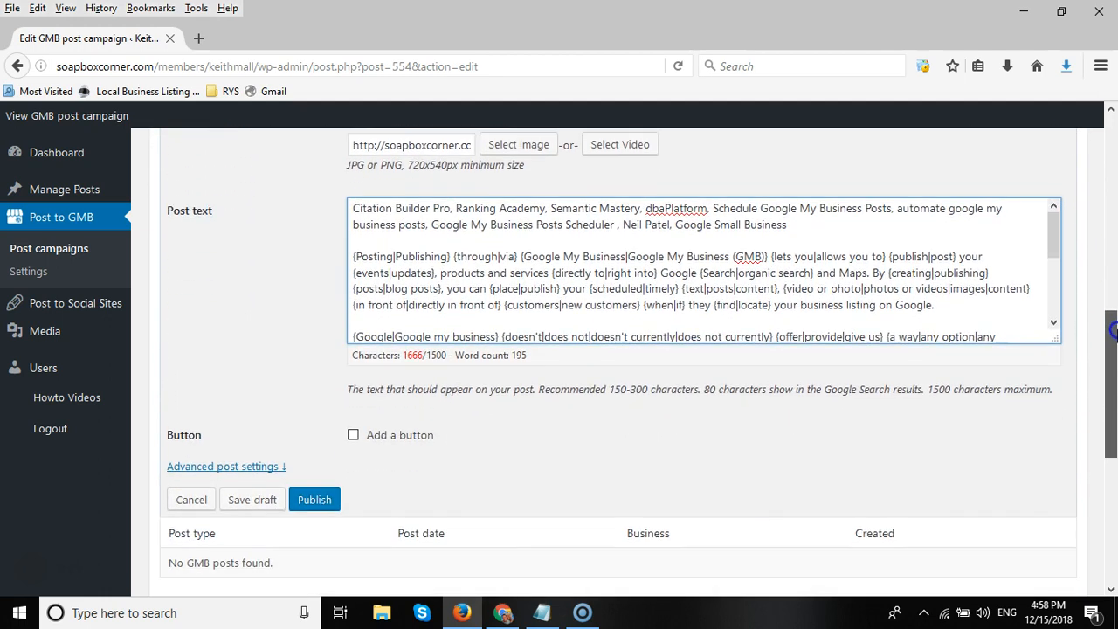
{"action": "scroll", "scroll_direction": "down", "scroll_amount": 3}
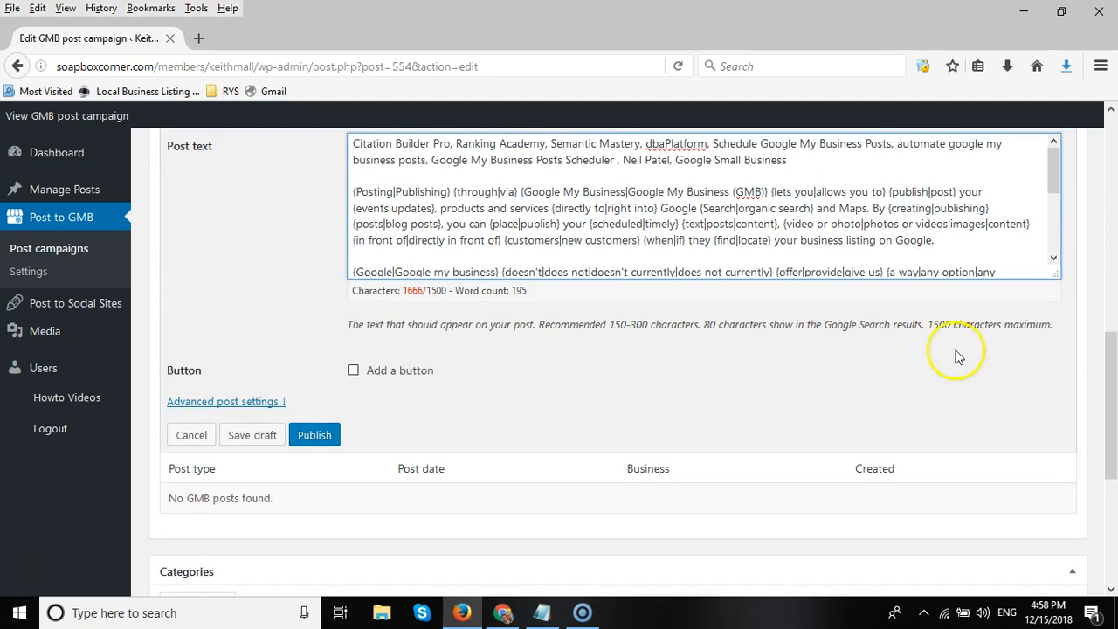
{"action": "mouse_move", "coordinate": [954, 169]}
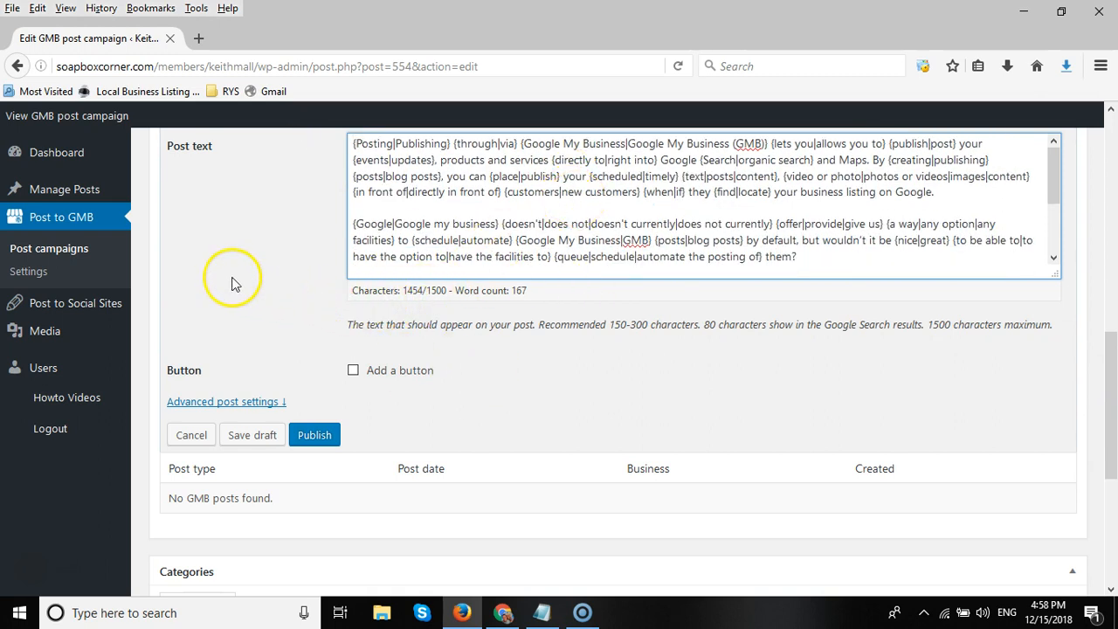
{"action": "mouse_move", "coordinate": [605, 308]}
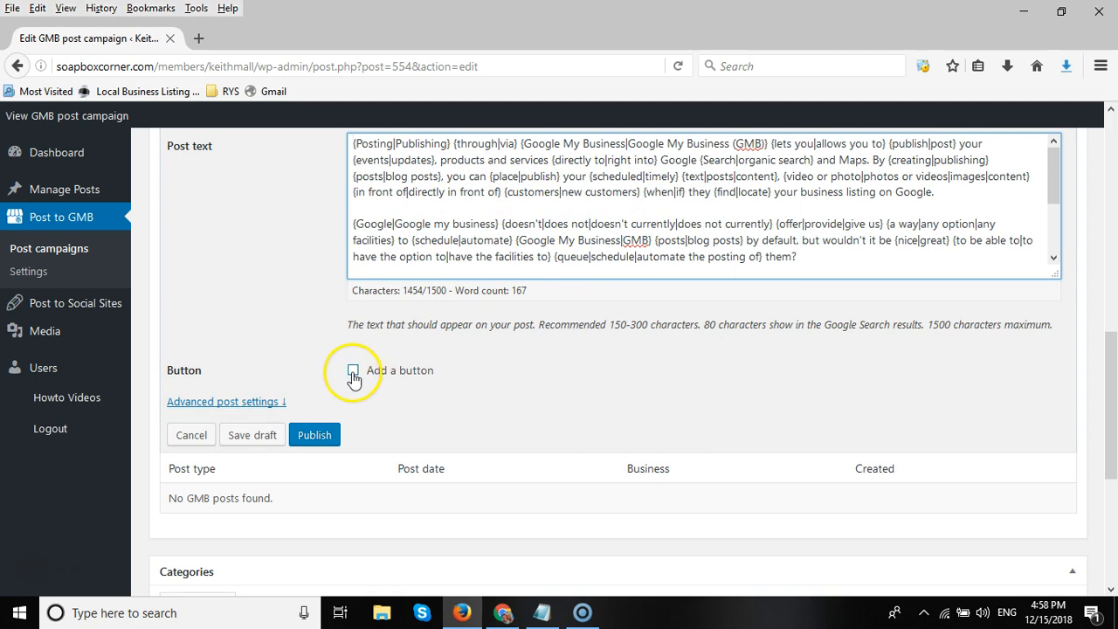
With the text trimmed to 1454 characters, add a Call now button to the post.
{"action": "left_click", "coordinate": [353, 371]}
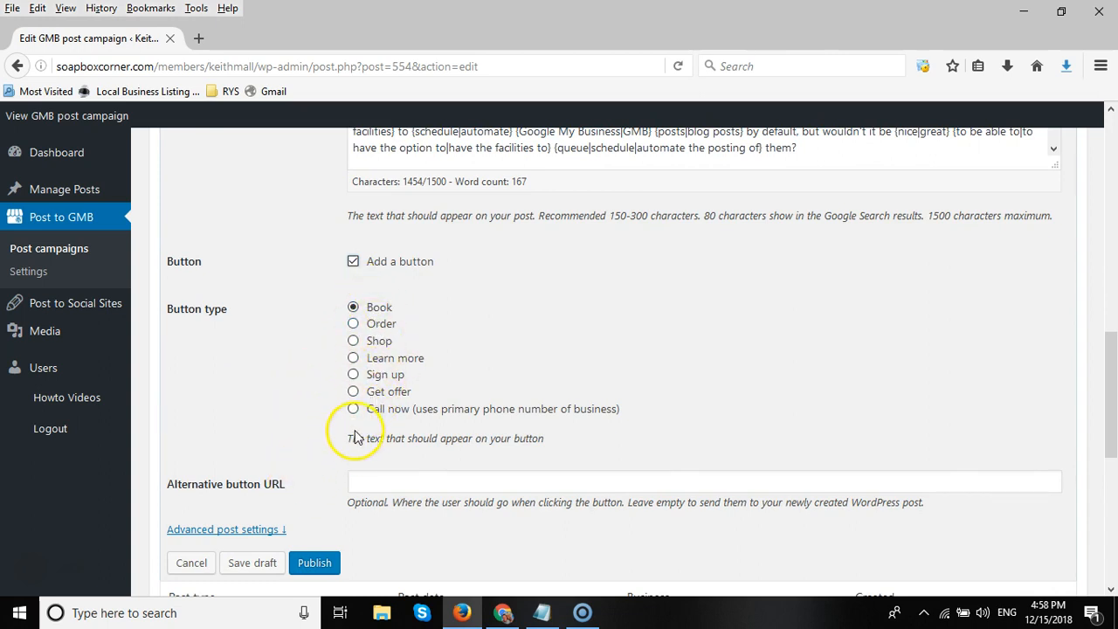
{"action": "mouse_move", "coordinate": [283, 388]}
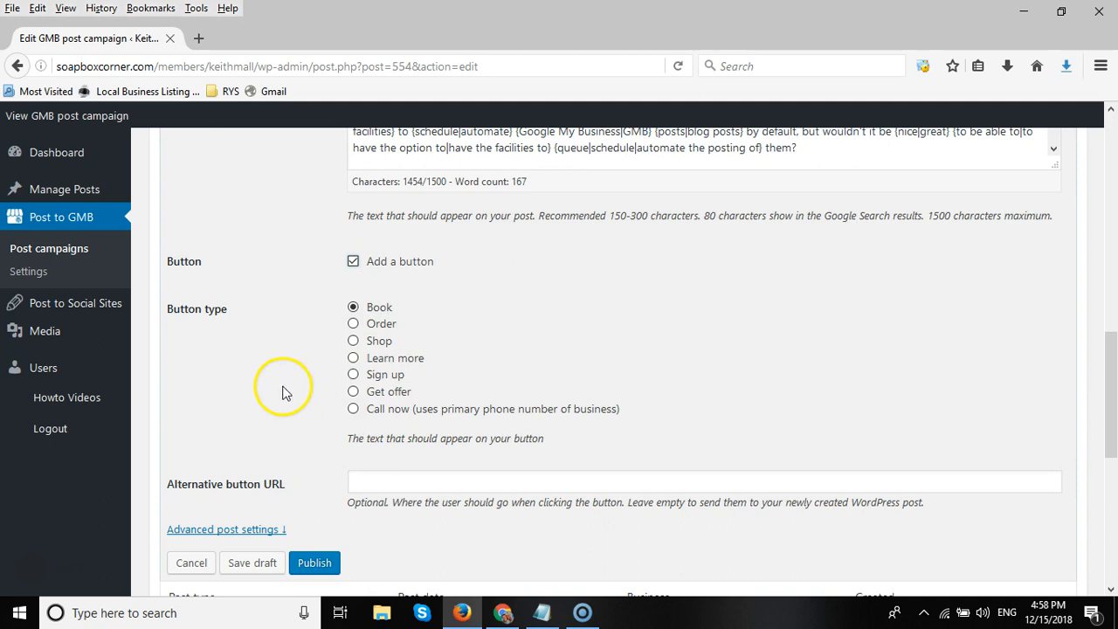
{"action": "scroll", "scroll_direction": "down", "scroll_amount": 3}
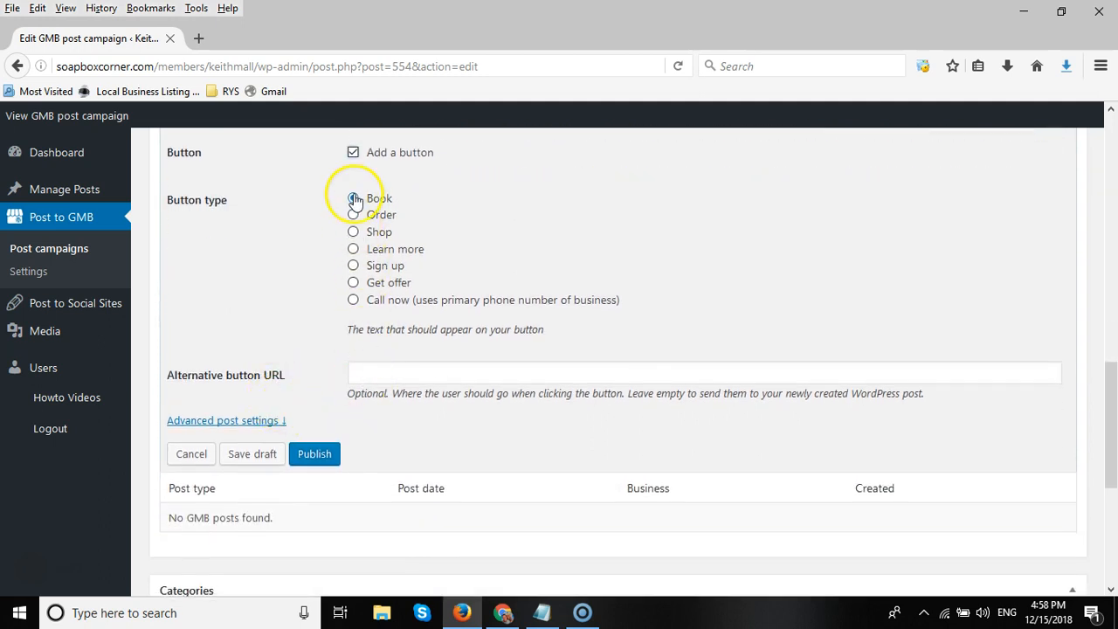
{"action": "left_click", "coordinate": [353, 199]}
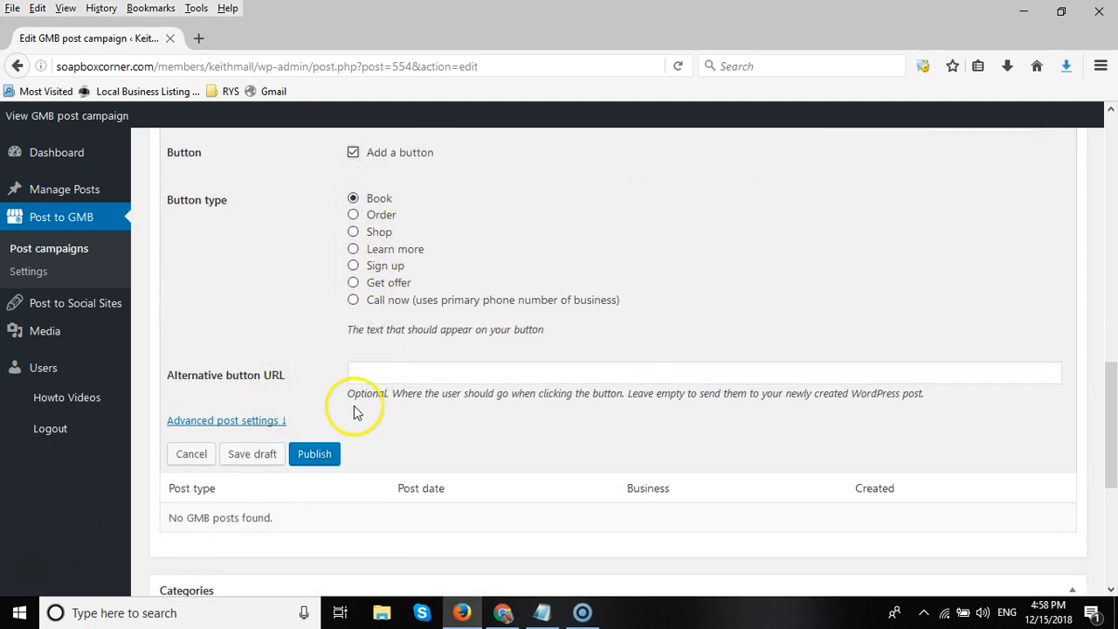
{"action": "mouse_move", "coordinate": [281, 367]}
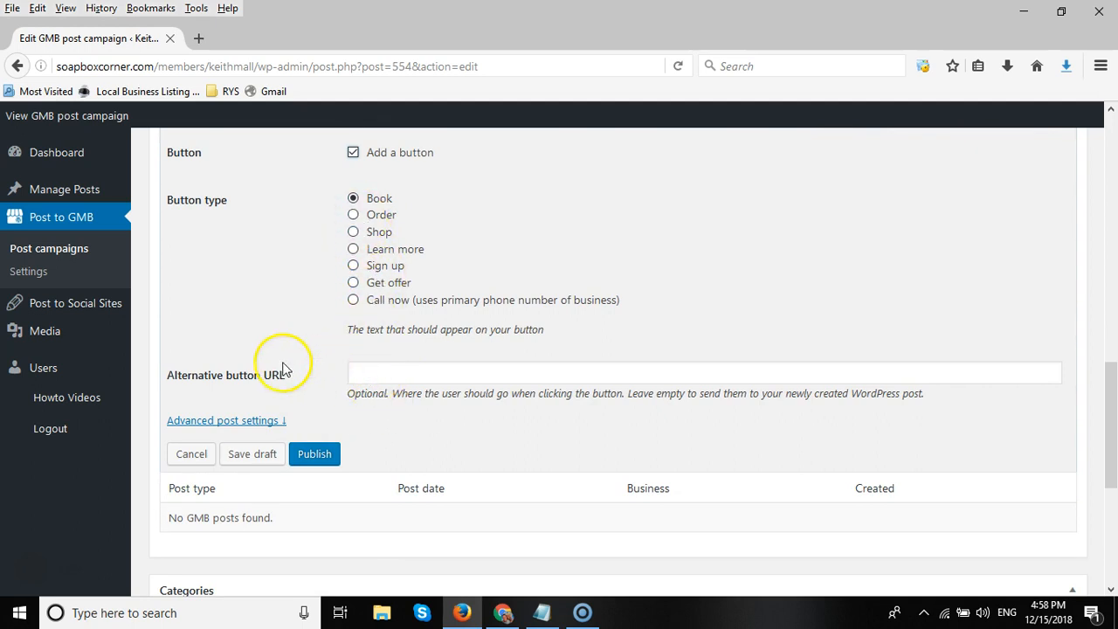
{"action": "left_click", "coordinate": [702, 374]}
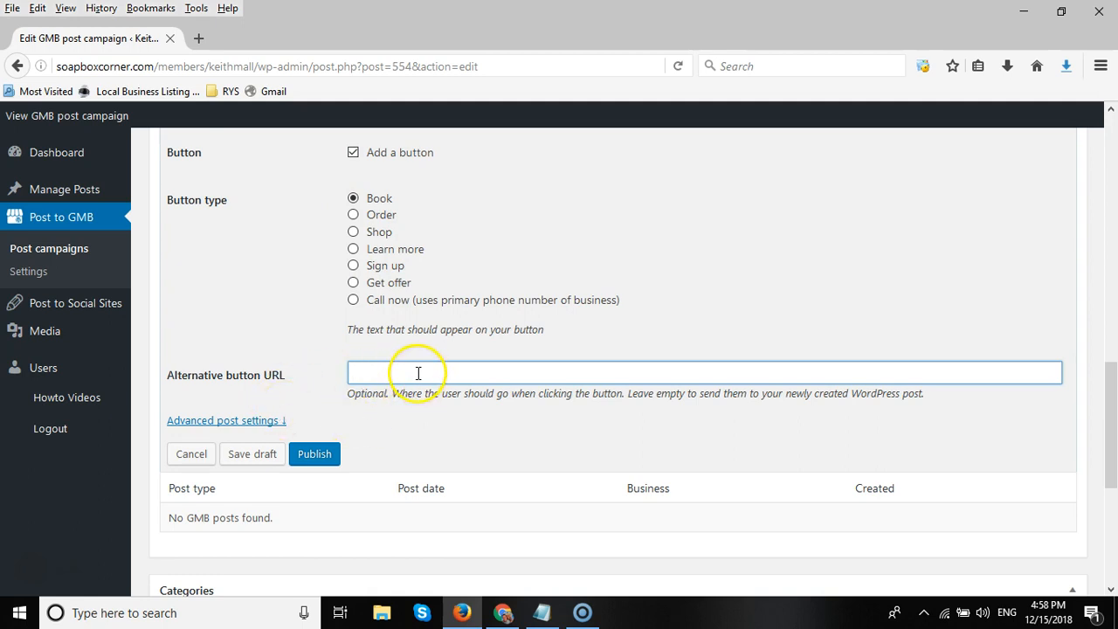
{"action": "mouse_move", "coordinate": [353, 305]}
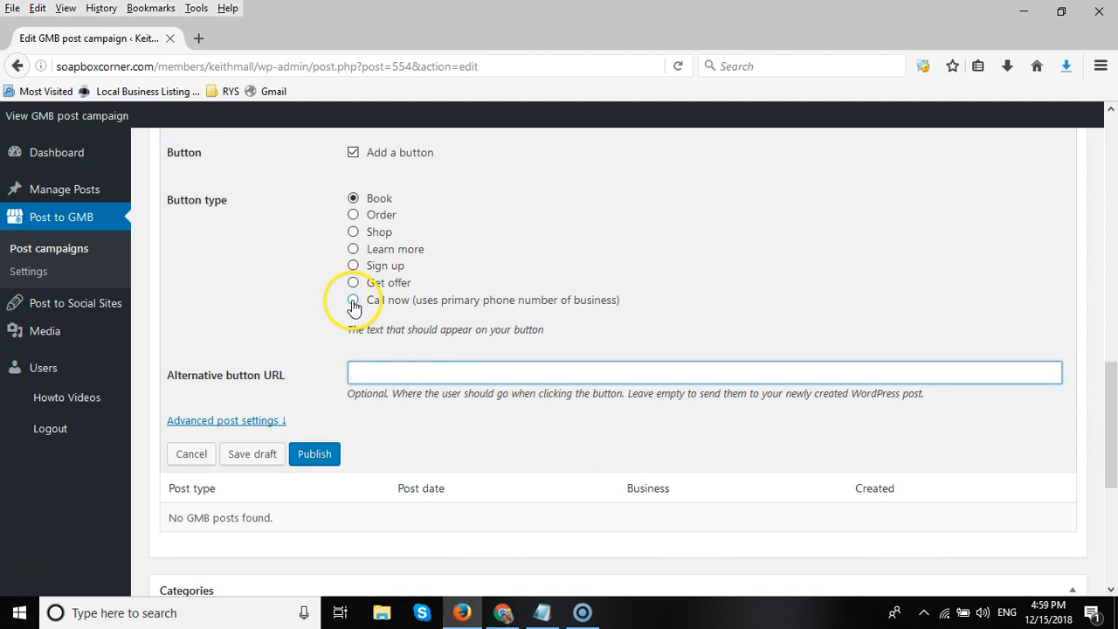
{"action": "left_click", "coordinate": [353, 300]}
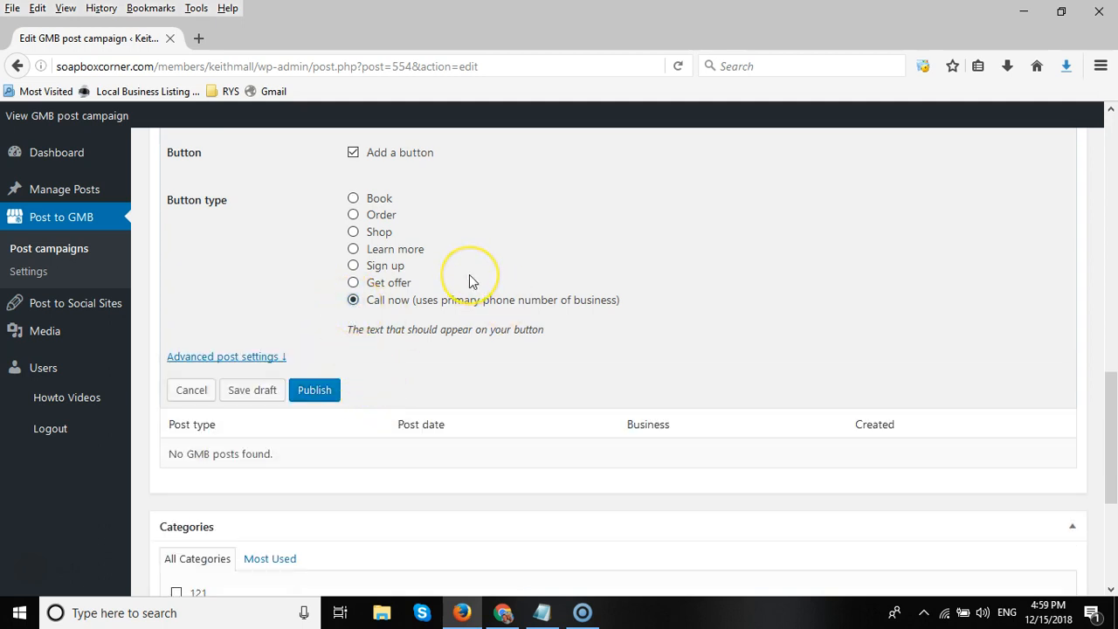
{"action": "mouse_move", "coordinate": [500, 278]}
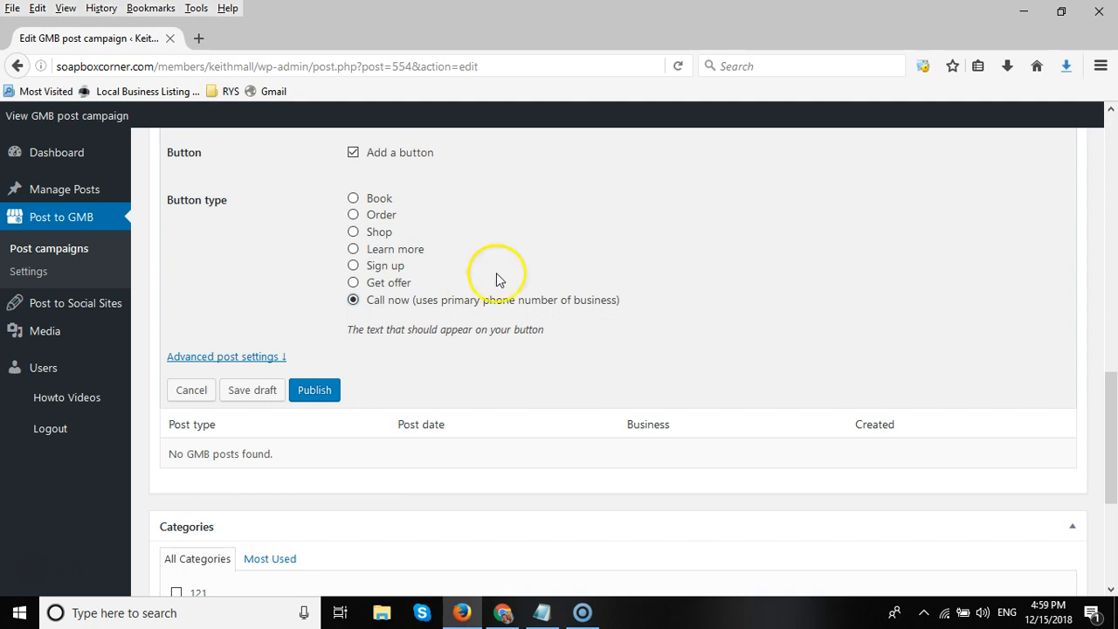
{"action": "mouse_move", "coordinate": [521, 314]}
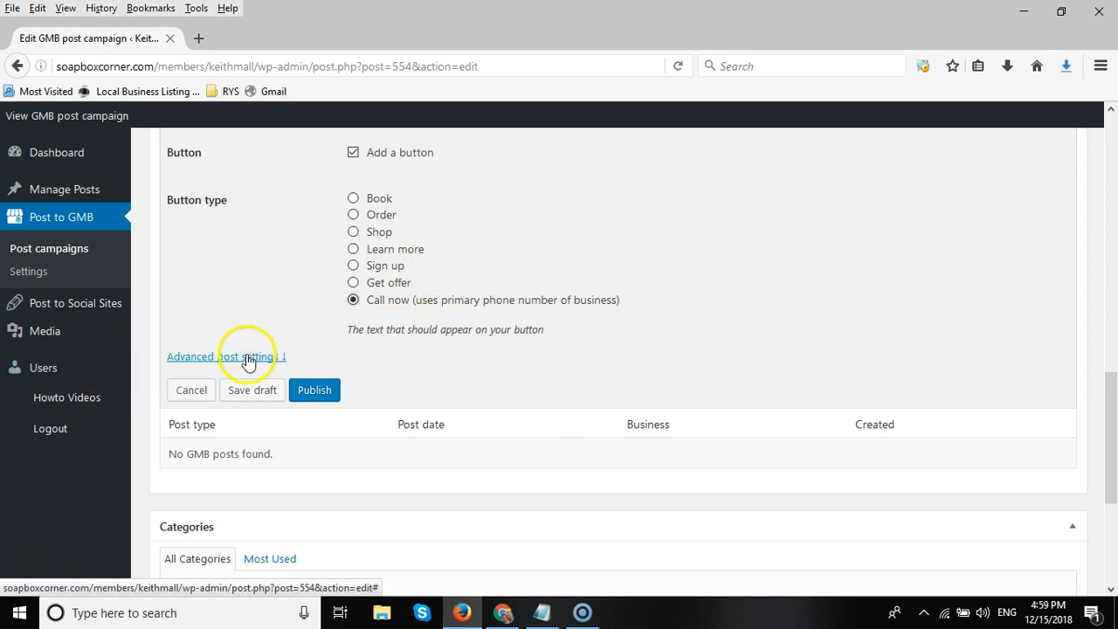
Schedule the post under advanced settings for 24 December 2018 at 16:40.
{"action": "left_click", "coordinate": [223, 356]}
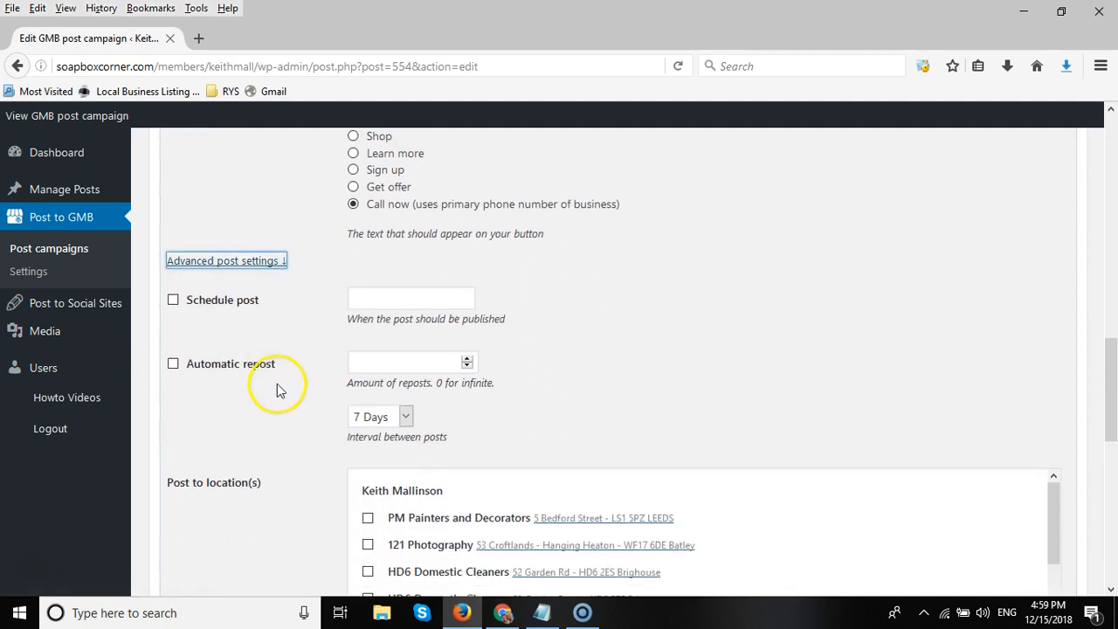
{"action": "left_click", "coordinate": [173, 286]}
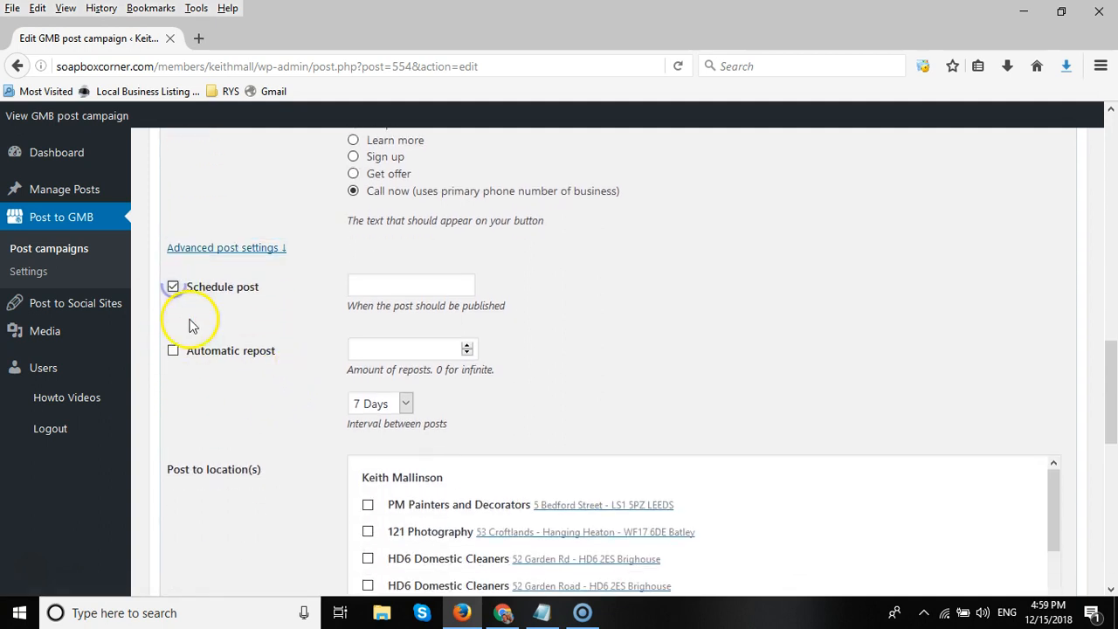
{"action": "left_click", "coordinate": [410, 284]}
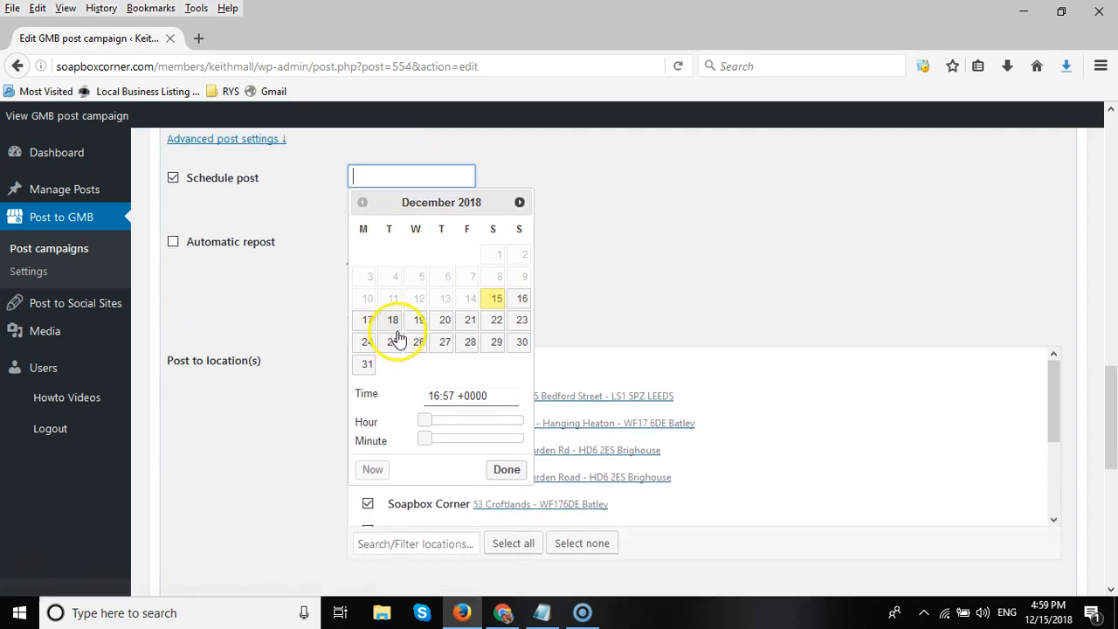
{"action": "mouse_move", "coordinate": [407, 308]}
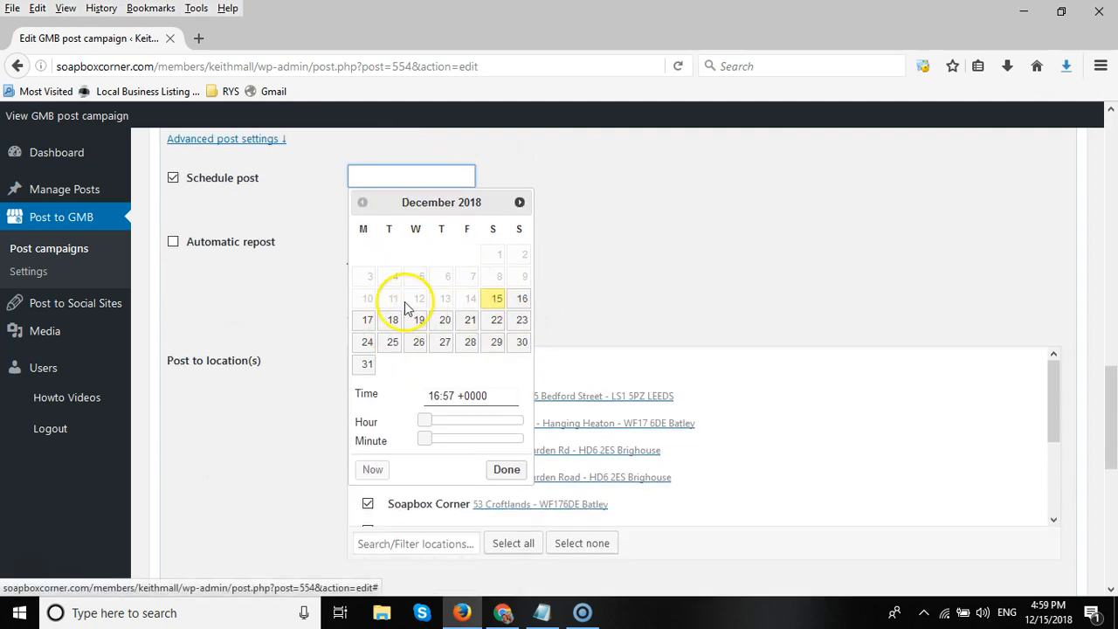
{"action": "mouse_move", "coordinate": [378, 339]}
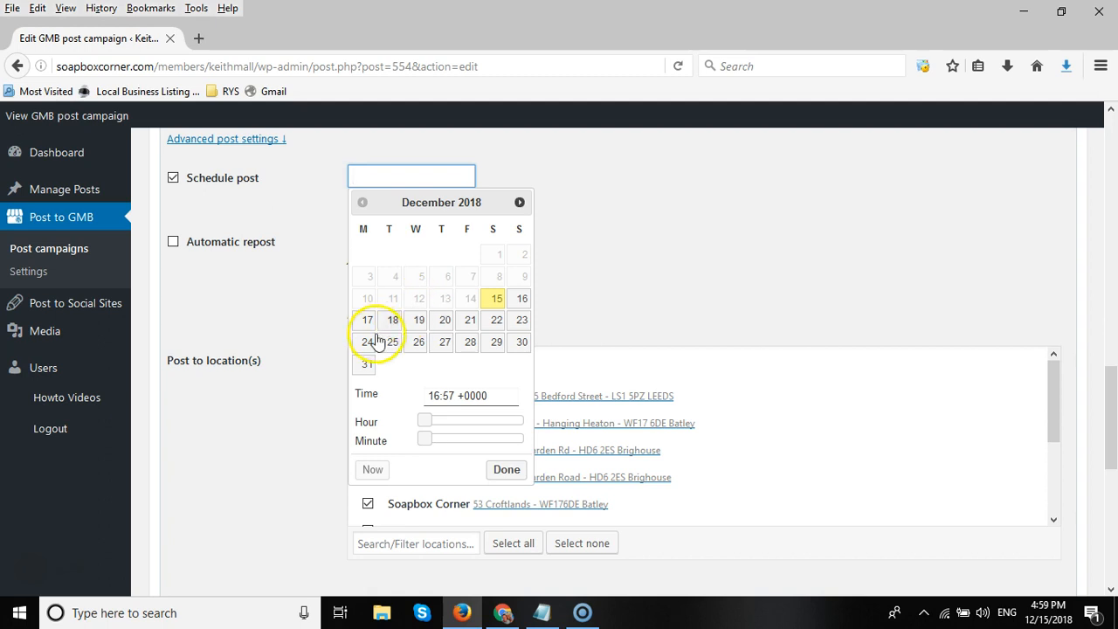
{"action": "left_click", "coordinate": [363, 343]}
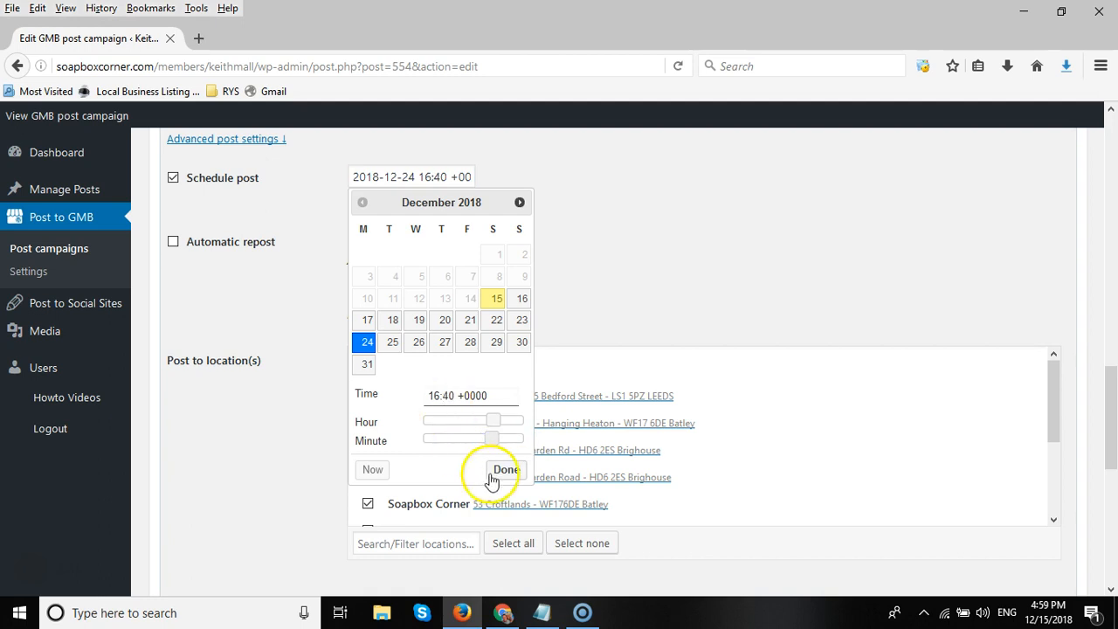
{"action": "mouse_move", "coordinate": [484, 488]}
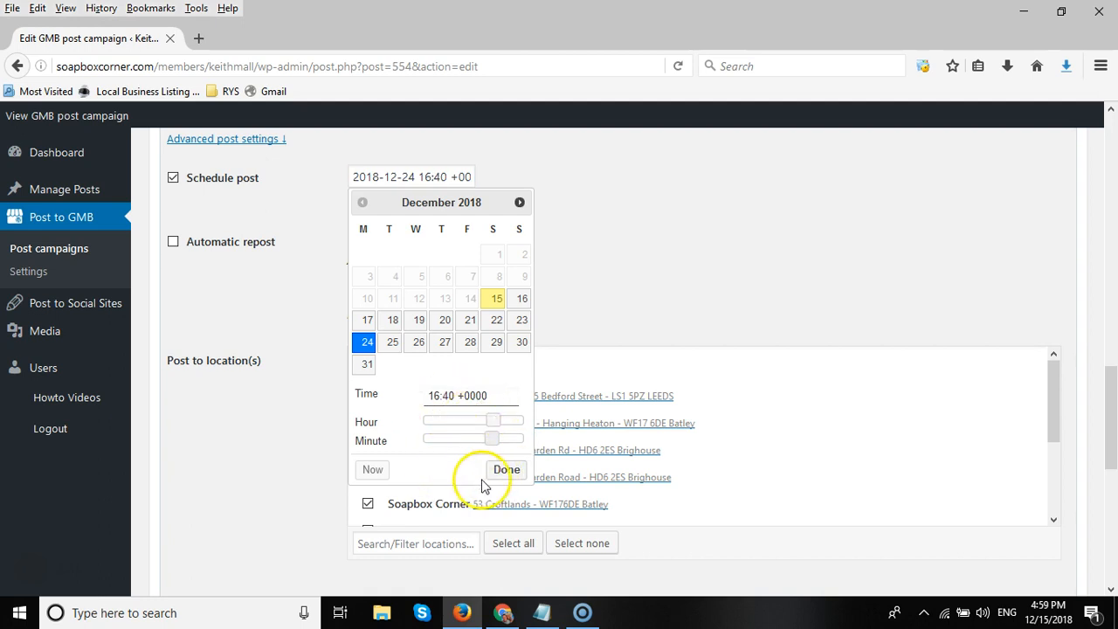
{"action": "left_click", "coordinate": [507, 469]}
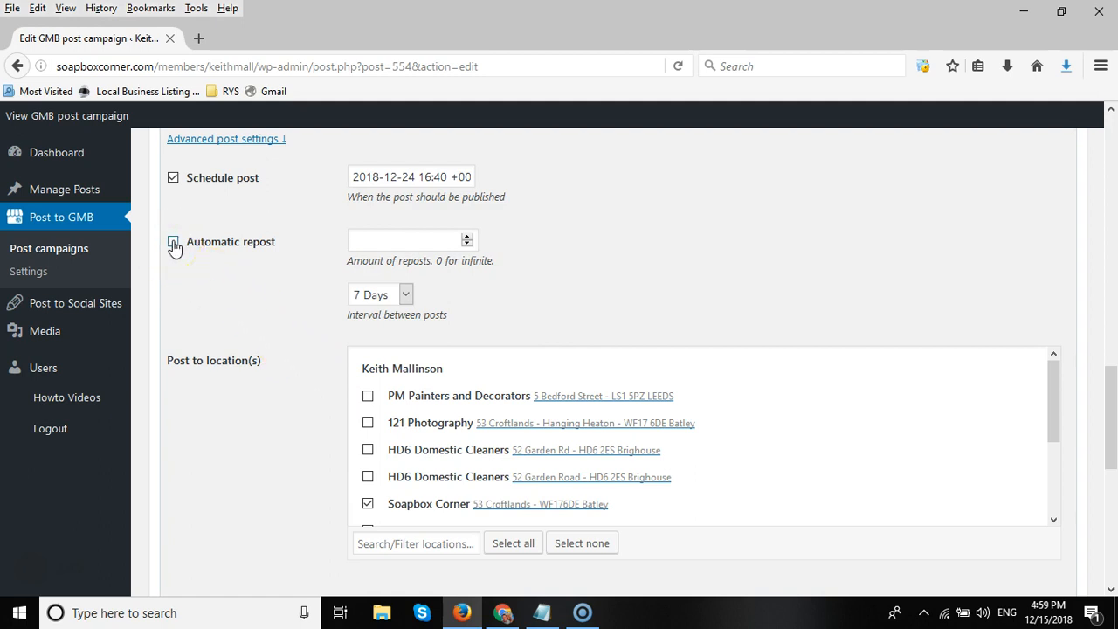
Enable Automatic repost with 0 (infinite) reposts at a 7 Days interval.
{"action": "left_click", "coordinate": [173, 241]}
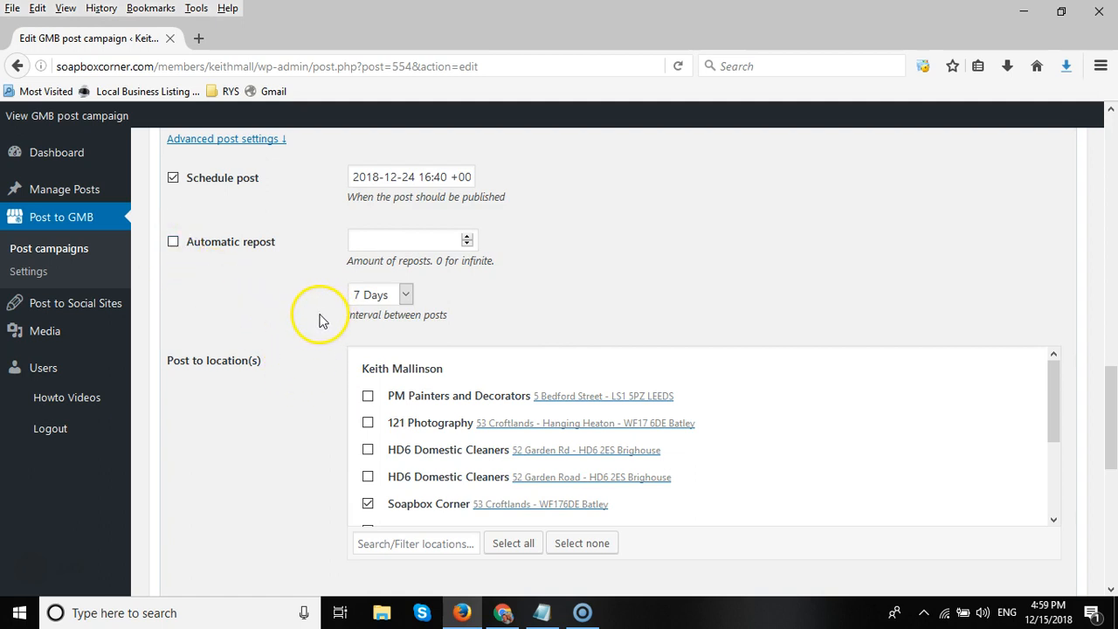
{"action": "mouse_move", "coordinate": [241, 285]}
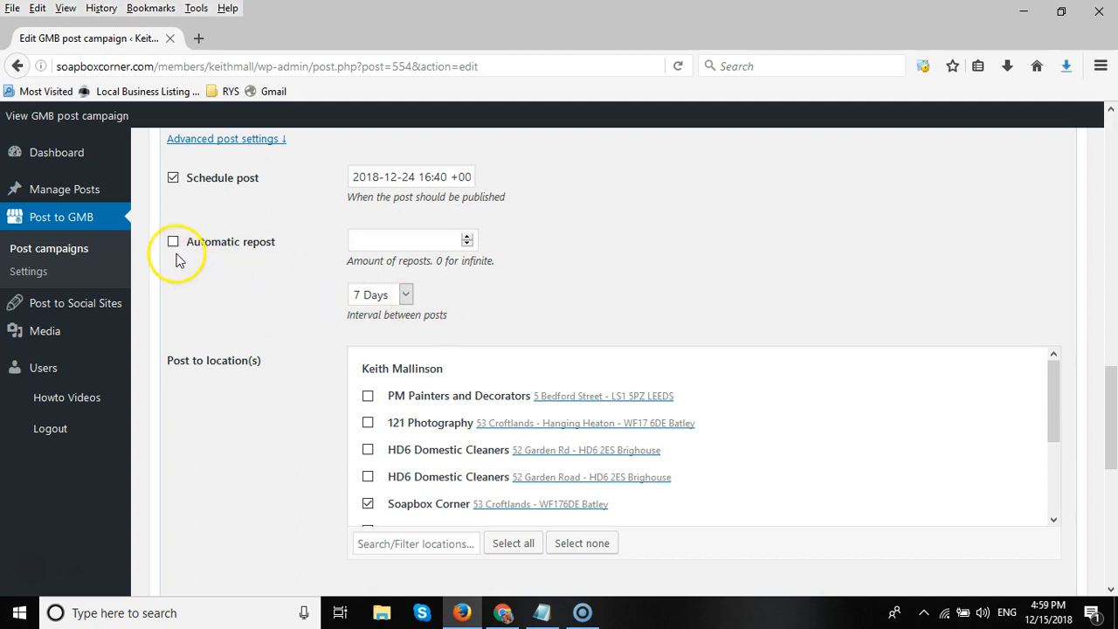
{"action": "left_click", "coordinate": [172, 241]}
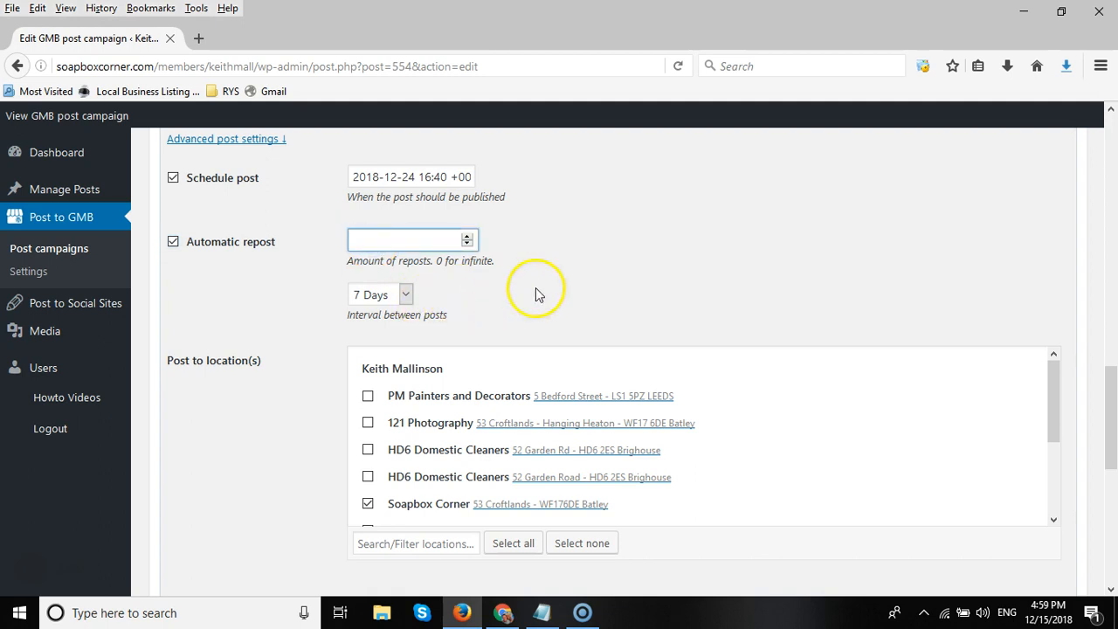
{"action": "mouse_move", "coordinate": [625, 262]}
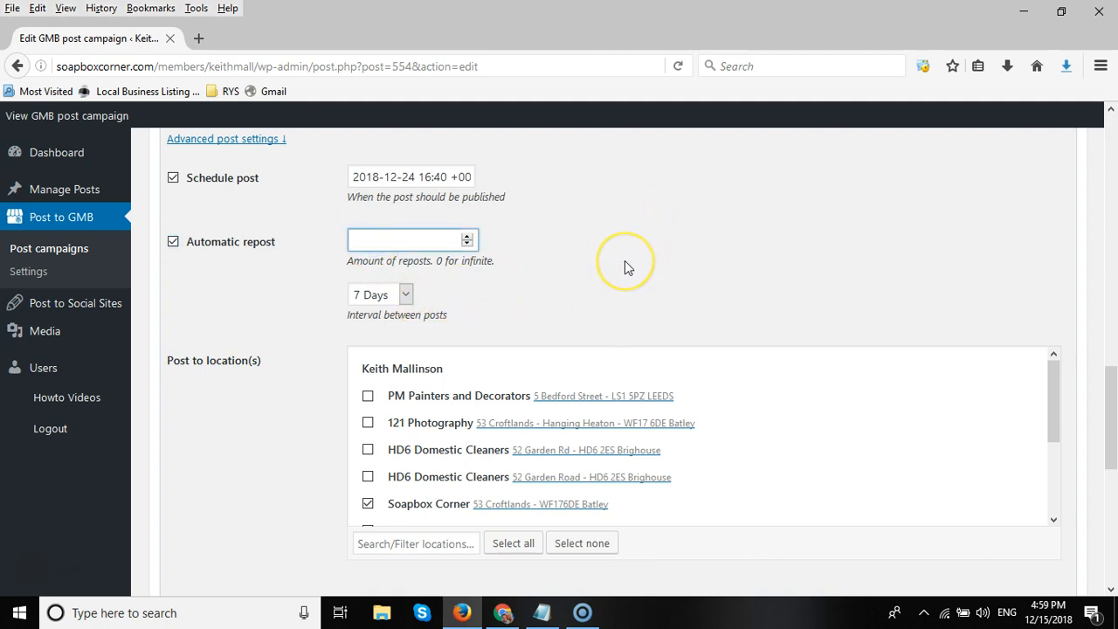
{"action": "mouse_move", "coordinate": [375, 301]}
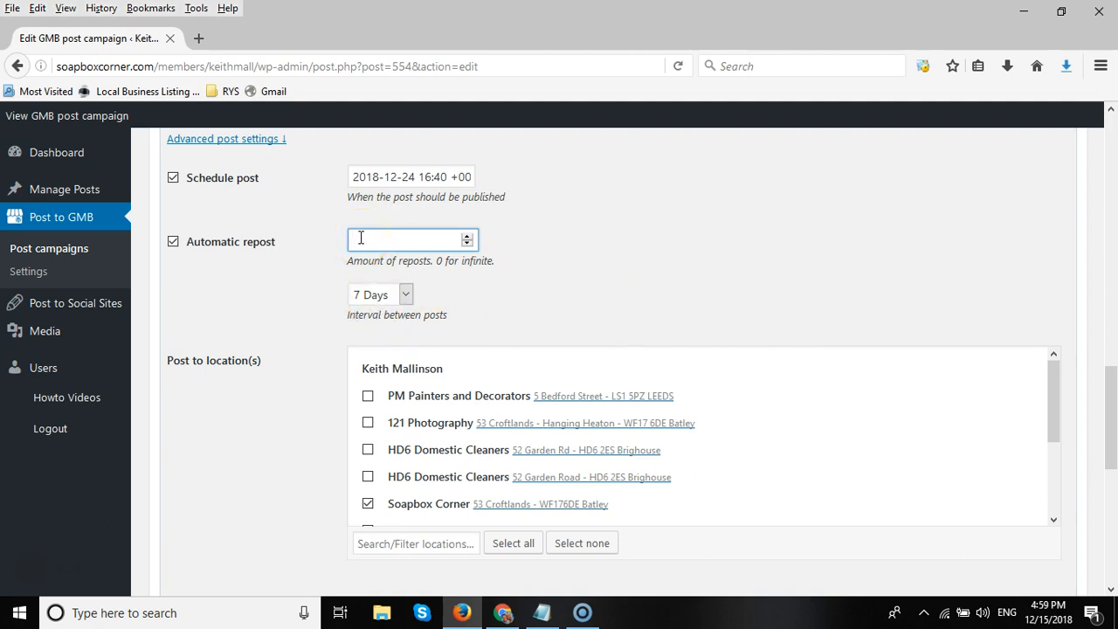
{"action": "type", "text": "52"}
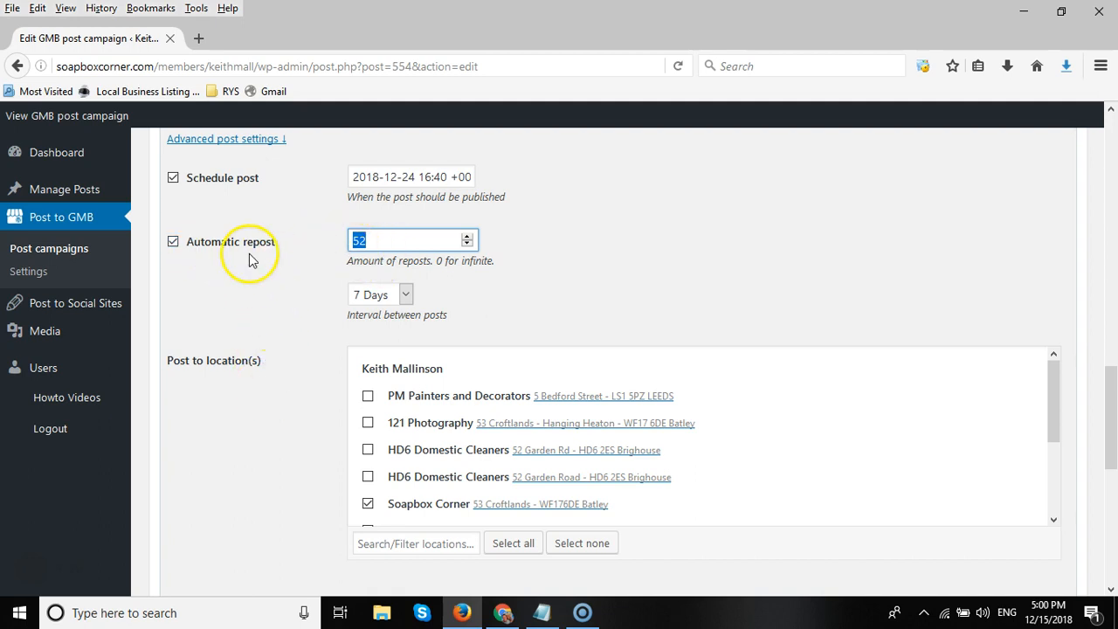
{"action": "mouse_move", "coordinate": [318, 279]}
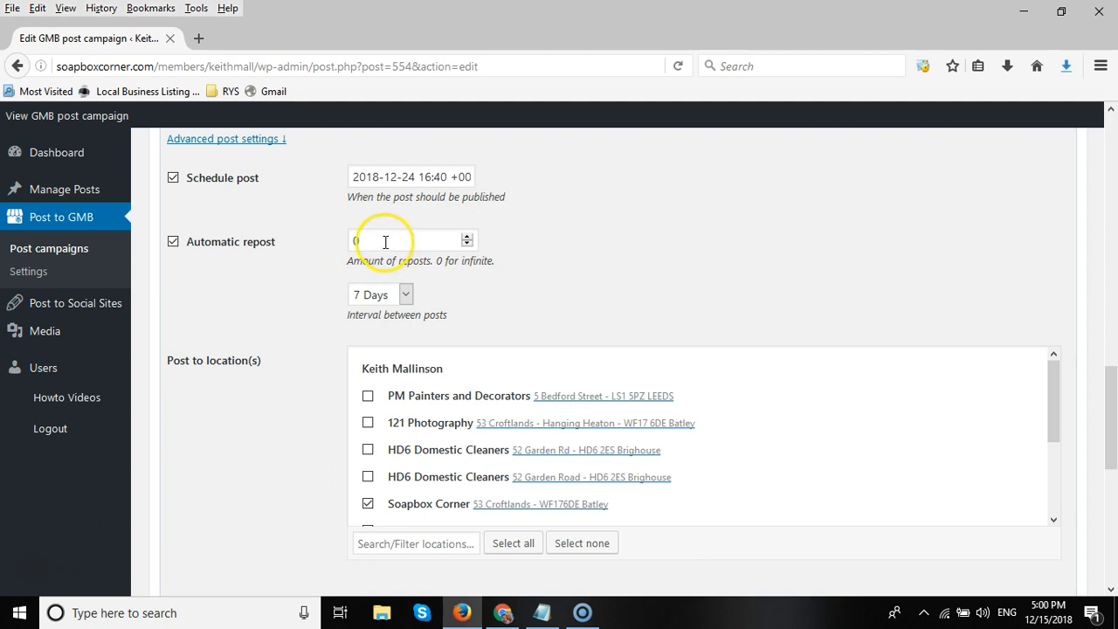
{"action": "mouse_move", "coordinate": [322, 269]}
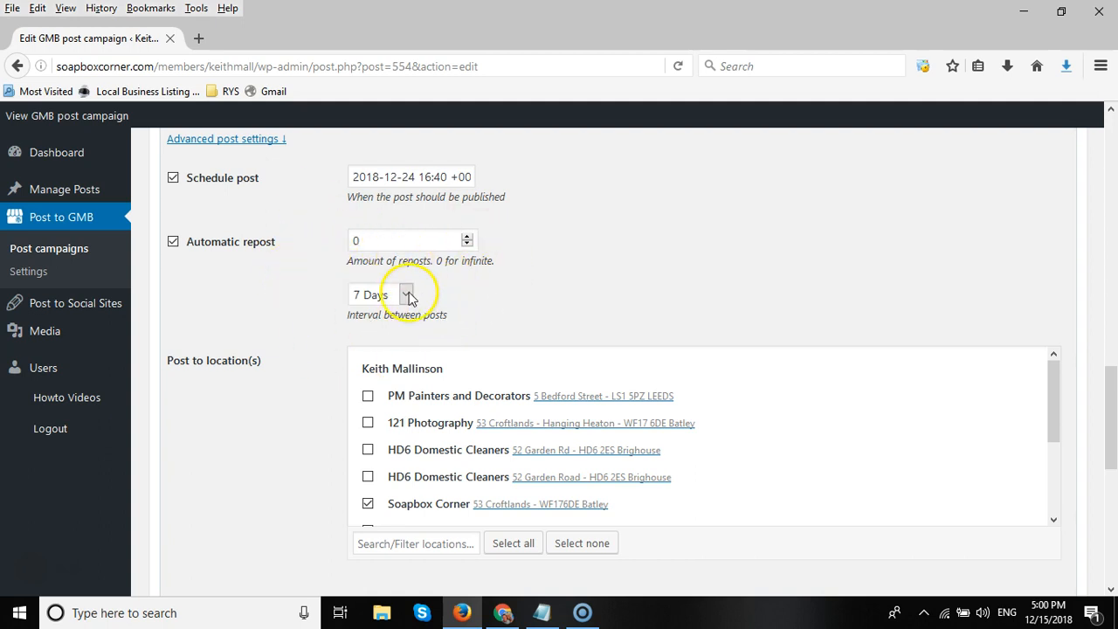
{"action": "left_click", "coordinate": [405, 293]}
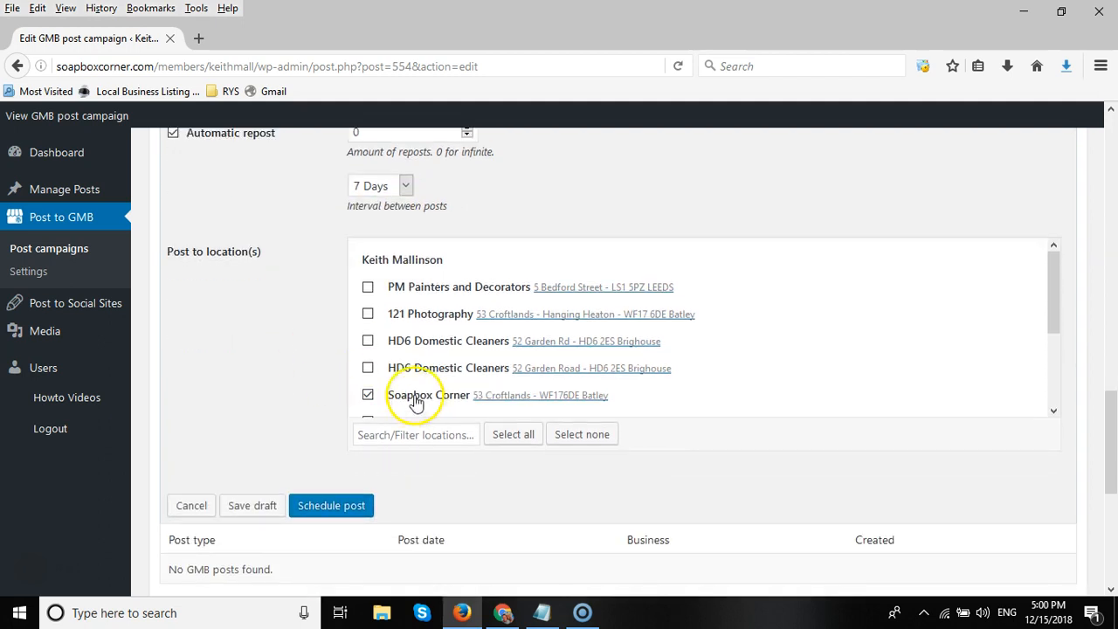
{"action": "scroll", "scroll_direction": "down", "scroll_amount": 3}
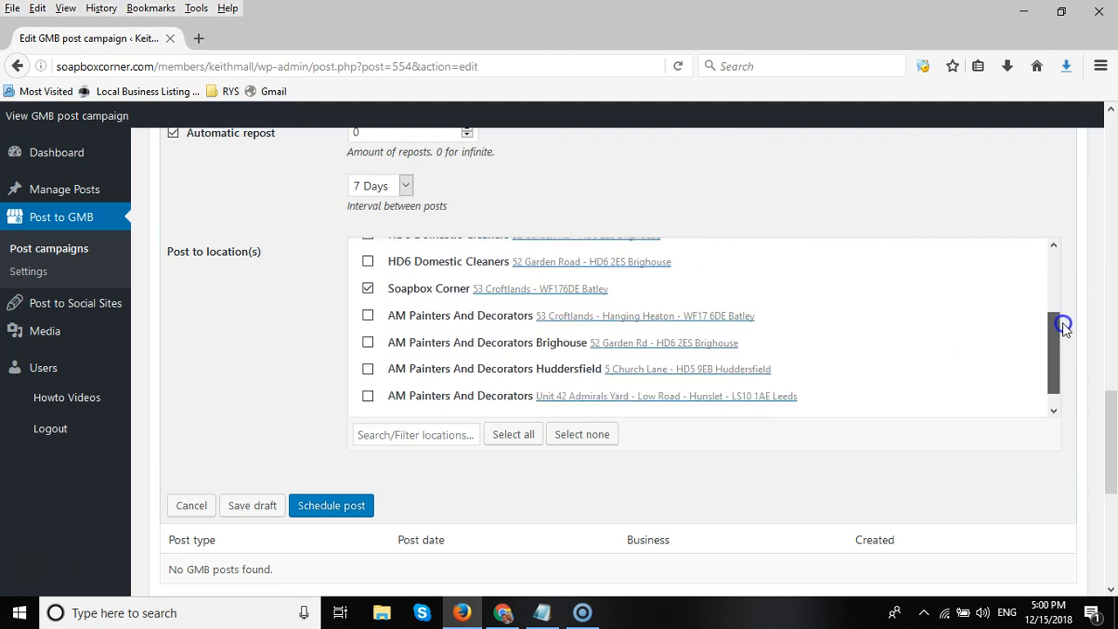
{"action": "scroll", "scroll_direction": "down", "scroll_amount": 3}
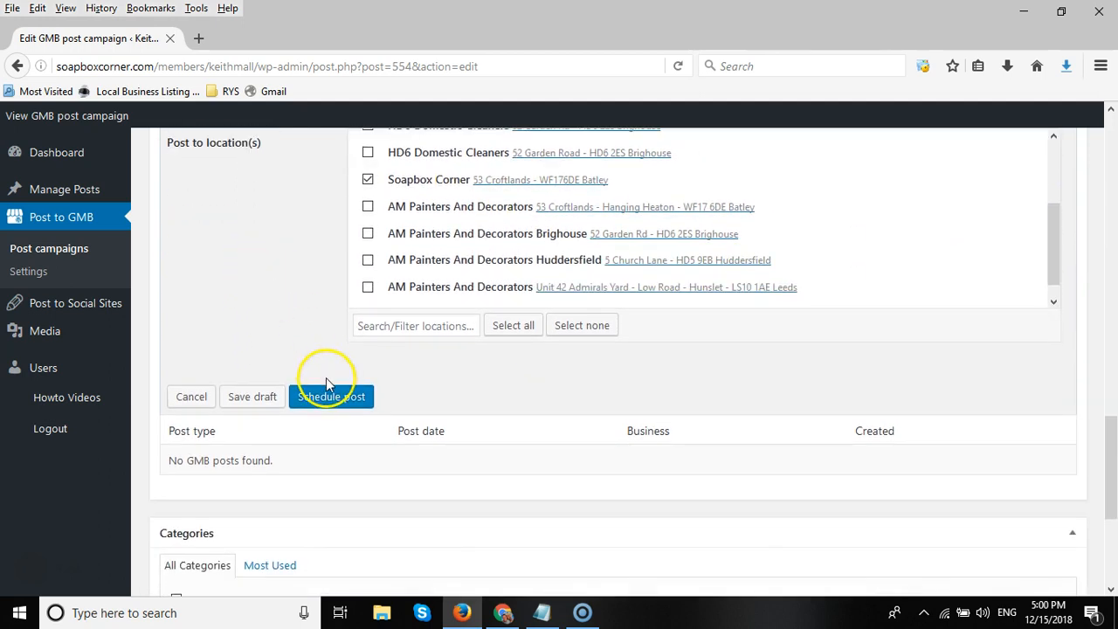
{"action": "left_click", "coordinate": [329, 397]}
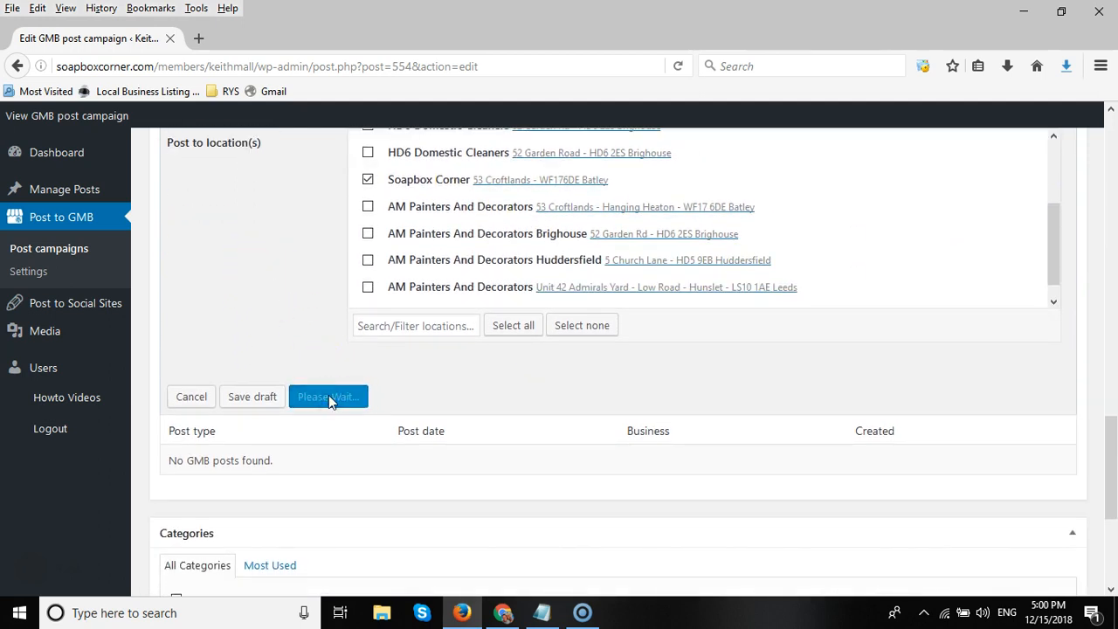
{"action": "left_click", "coordinate": [328, 397]}
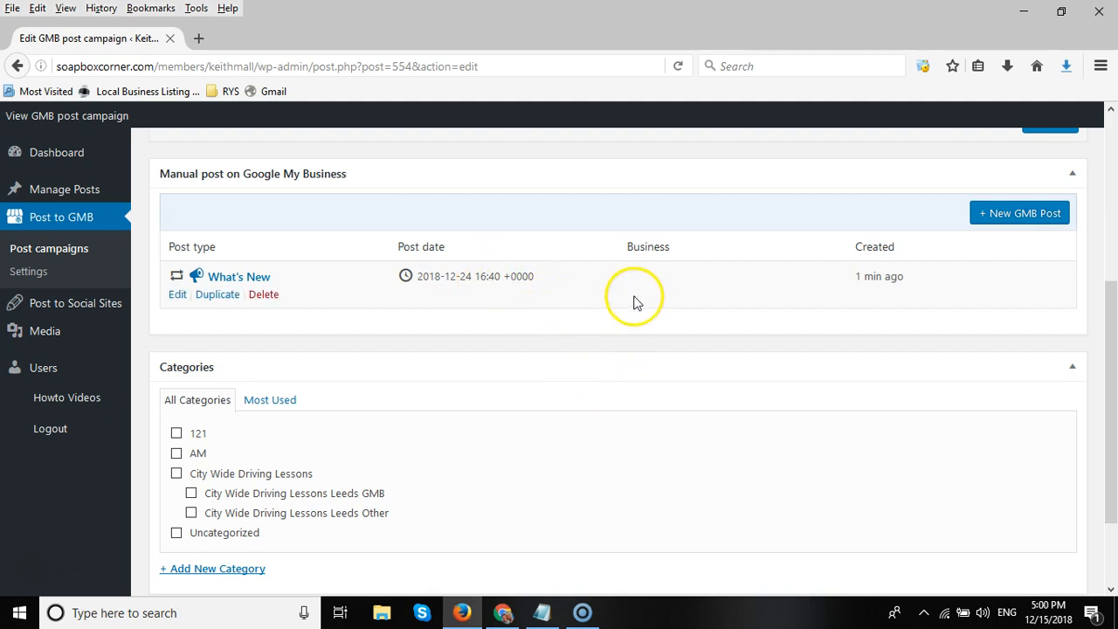
{"action": "mouse_move", "coordinate": [645, 288]}
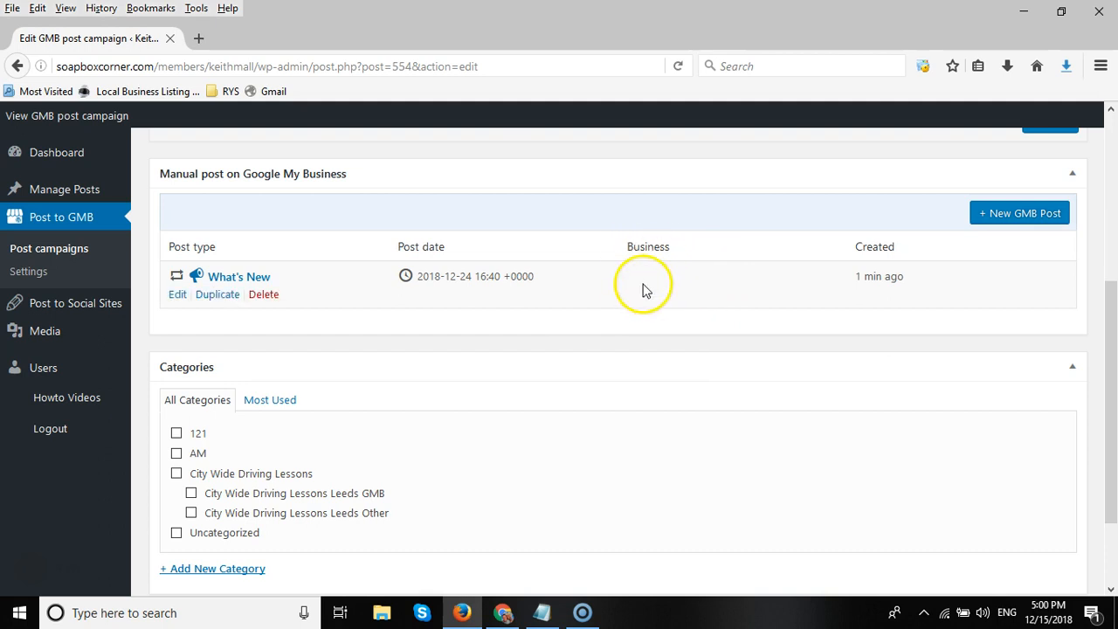
{"action": "mouse_move", "coordinate": [647, 295]}
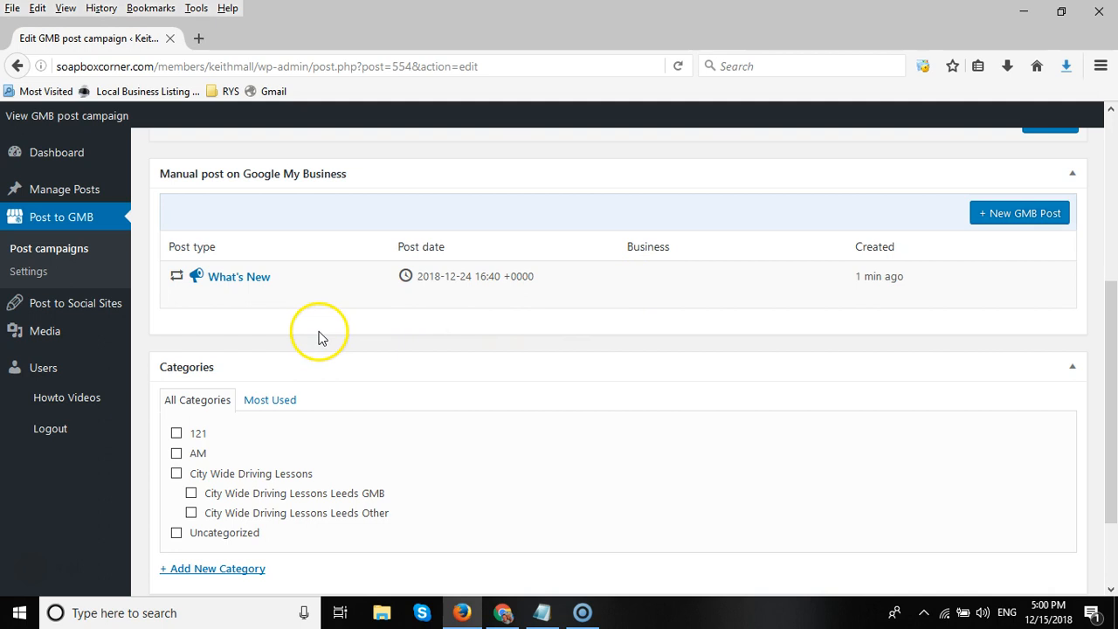
{"action": "mouse_move", "coordinate": [388, 368]}
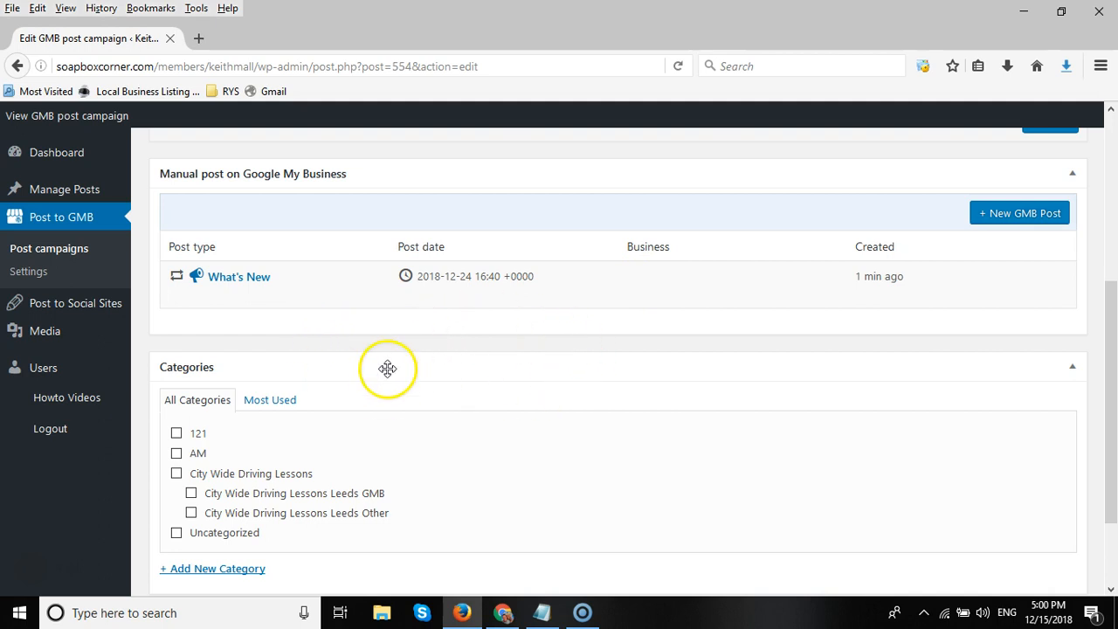
{"action": "mouse_move", "coordinate": [49, 248]}
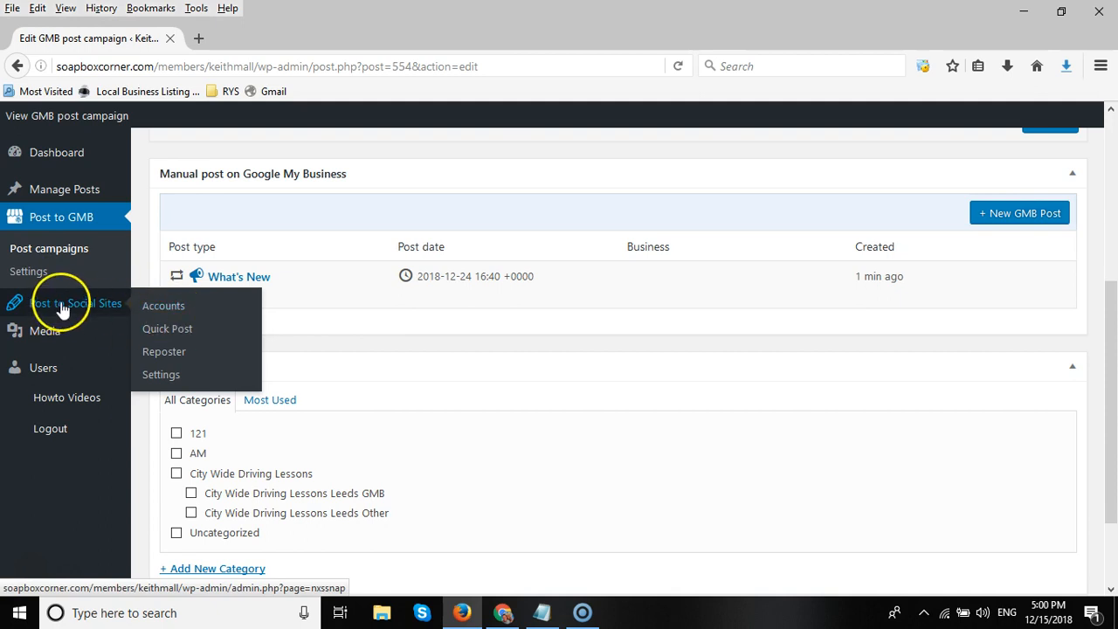
{"action": "mouse_move", "coordinate": [164, 306]}
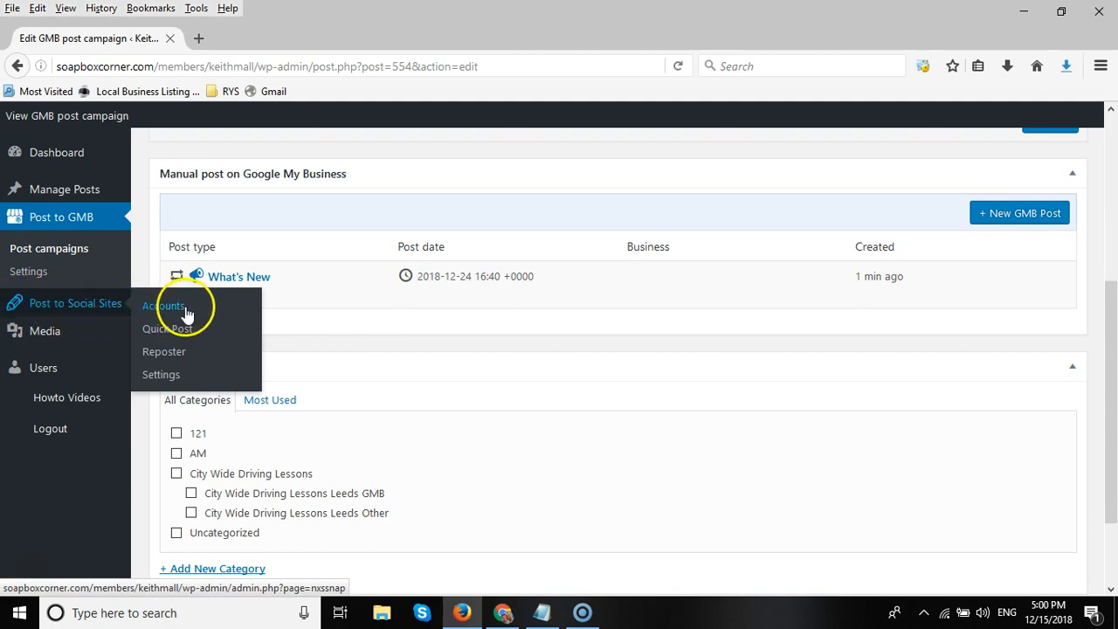
Go to Social Auto Post Accounts and briefly open the Add New Network dialog.
{"action": "left_click", "coordinate": [164, 306]}
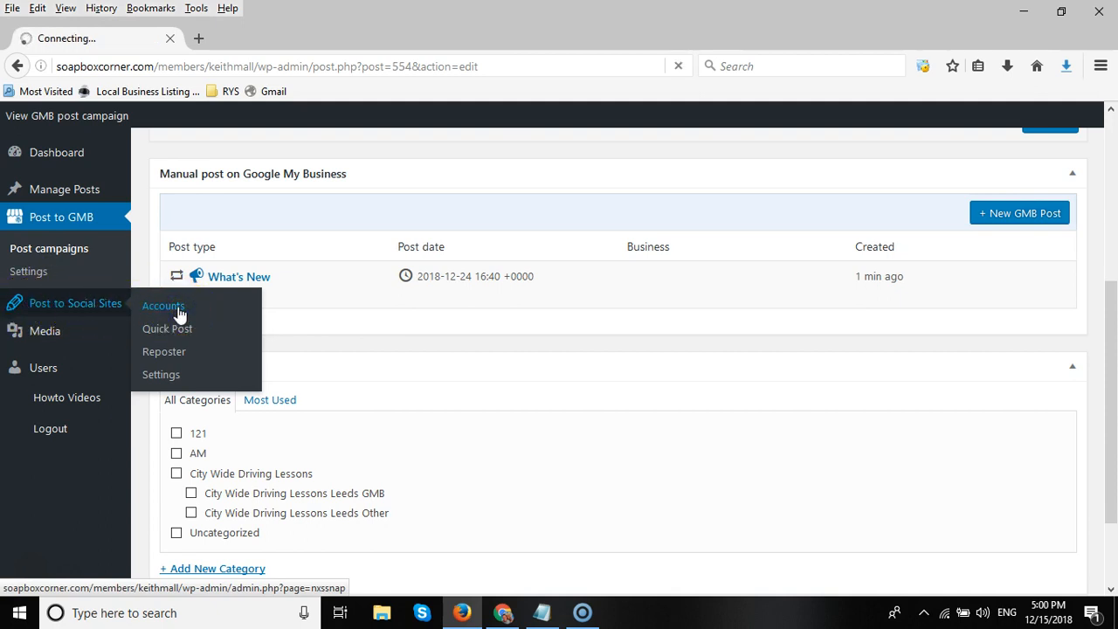
{"action": "left_click", "coordinate": [162, 306]}
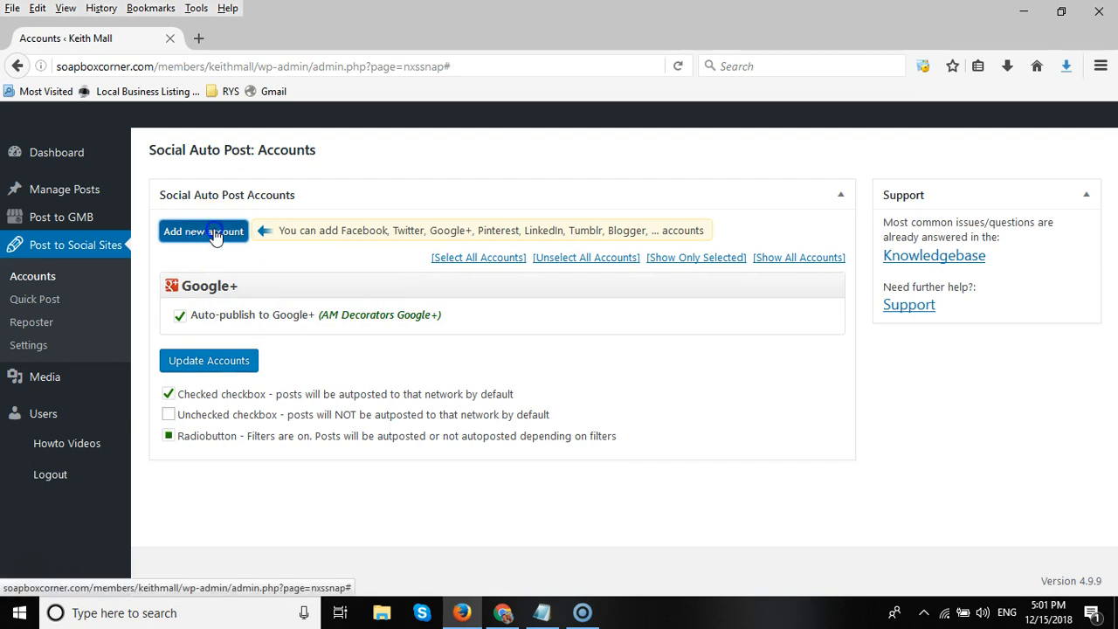
{"action": "left_click", "coordinate": [202, 230]}
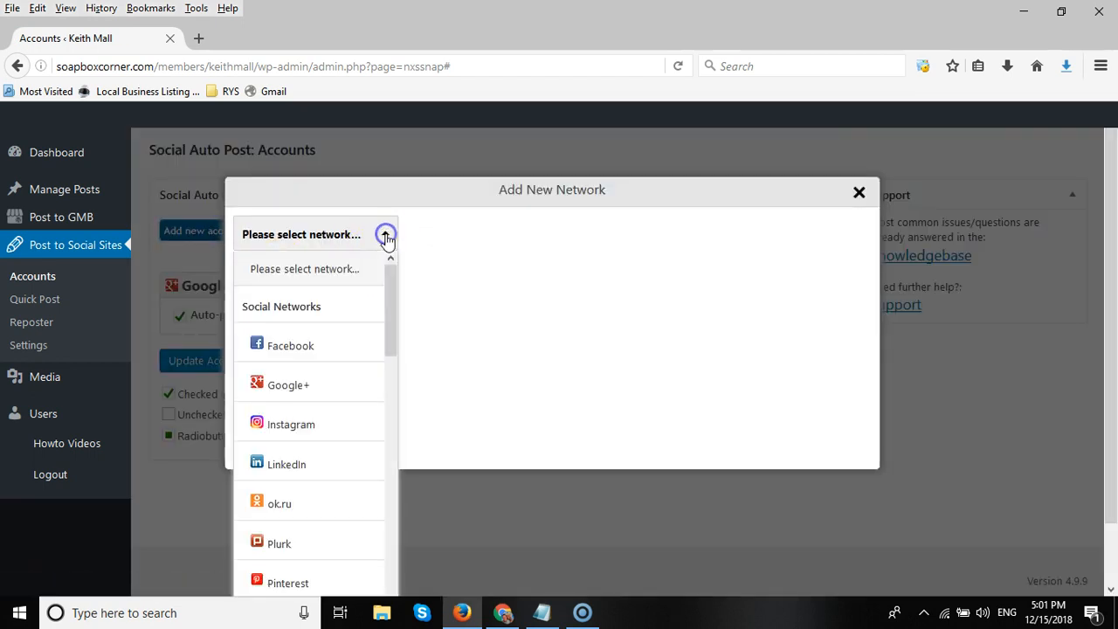
{"action": "scroll", "scroll_direction": "down", "scroll_amount": 3}
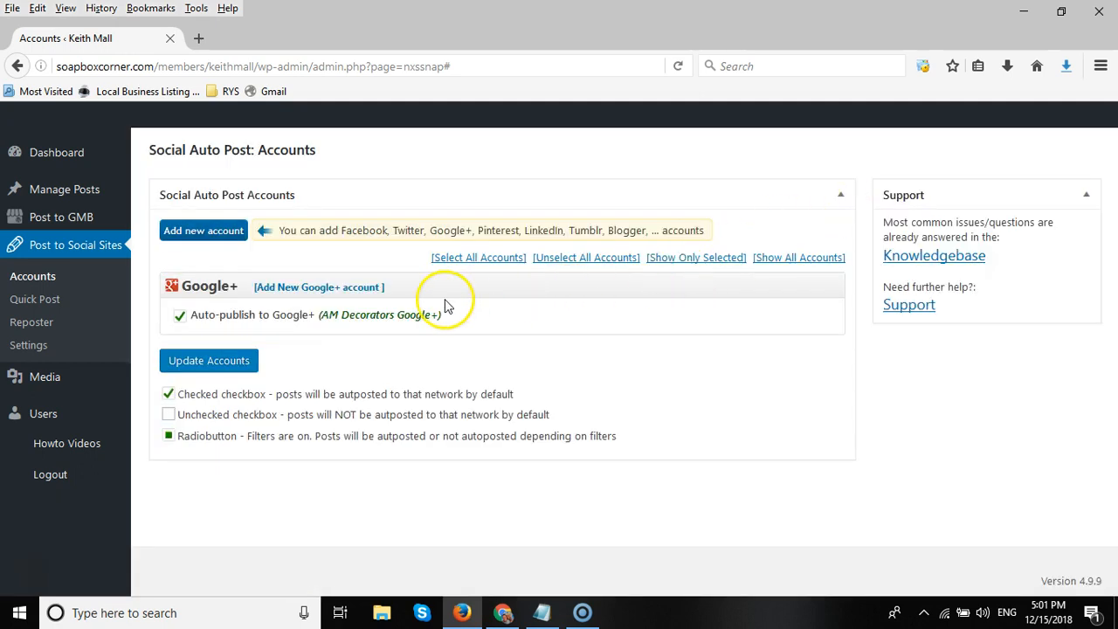
{"action": "mouse_move", "coordinate": [461, 319]}
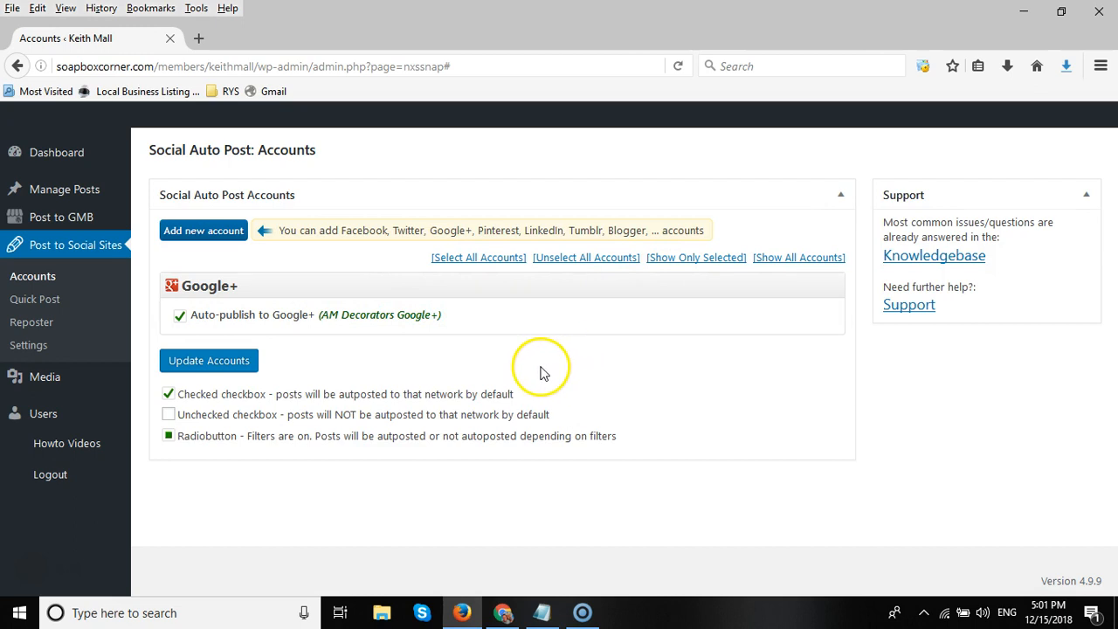
{"action": "mouse_move", "coordinate": [462, 386]}
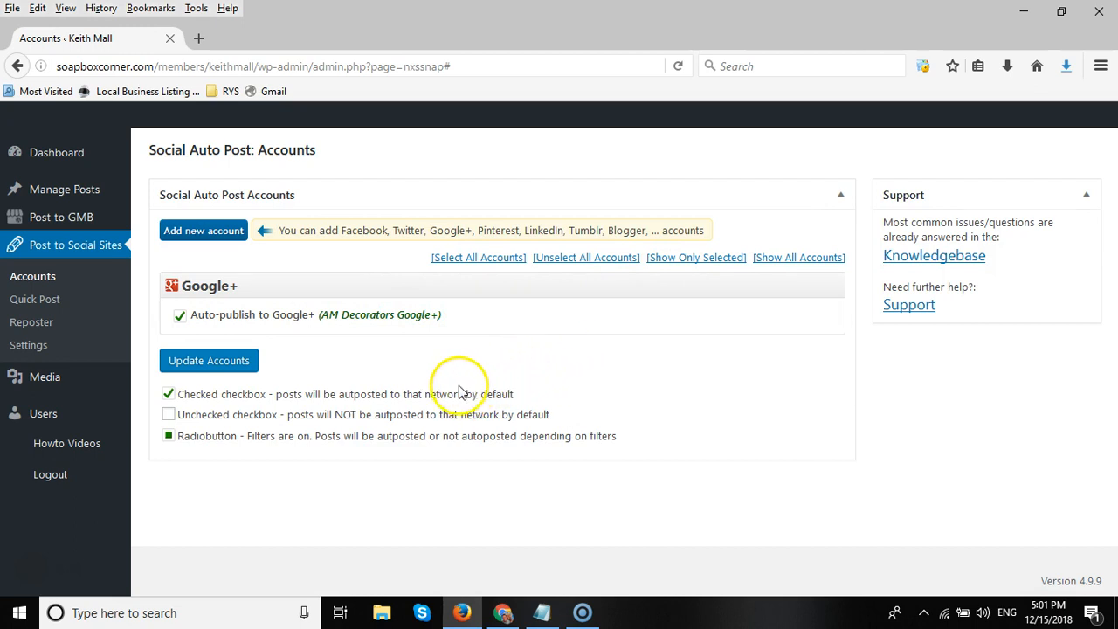
{"action": "mouse_move", "coordinate": [430, 376]}
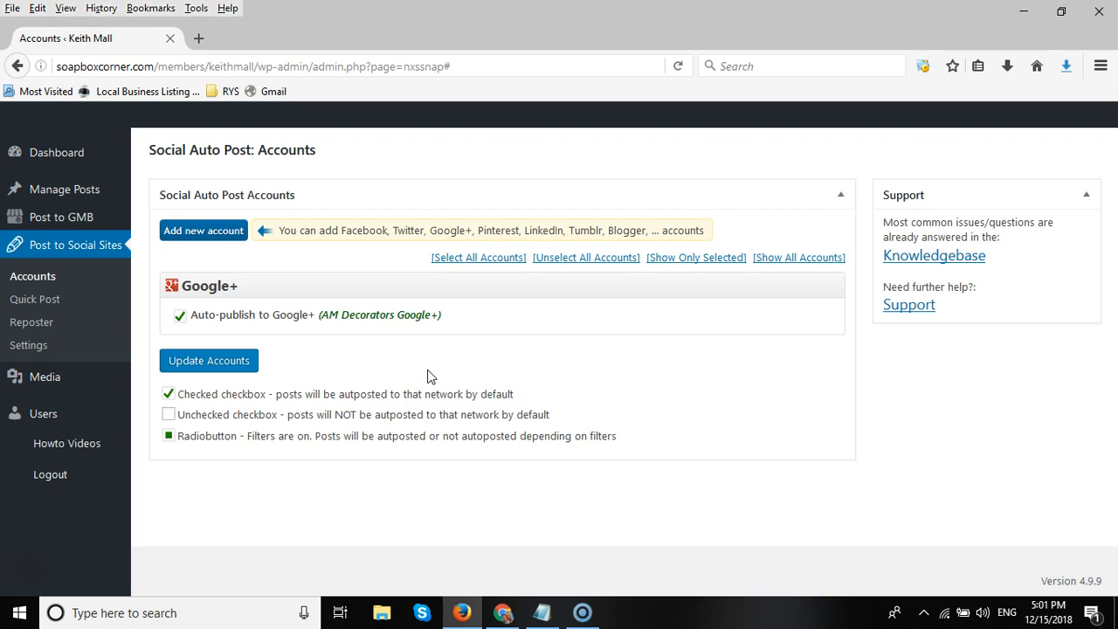
{"action": "mouse_move", "coordinate": [397, 369]}
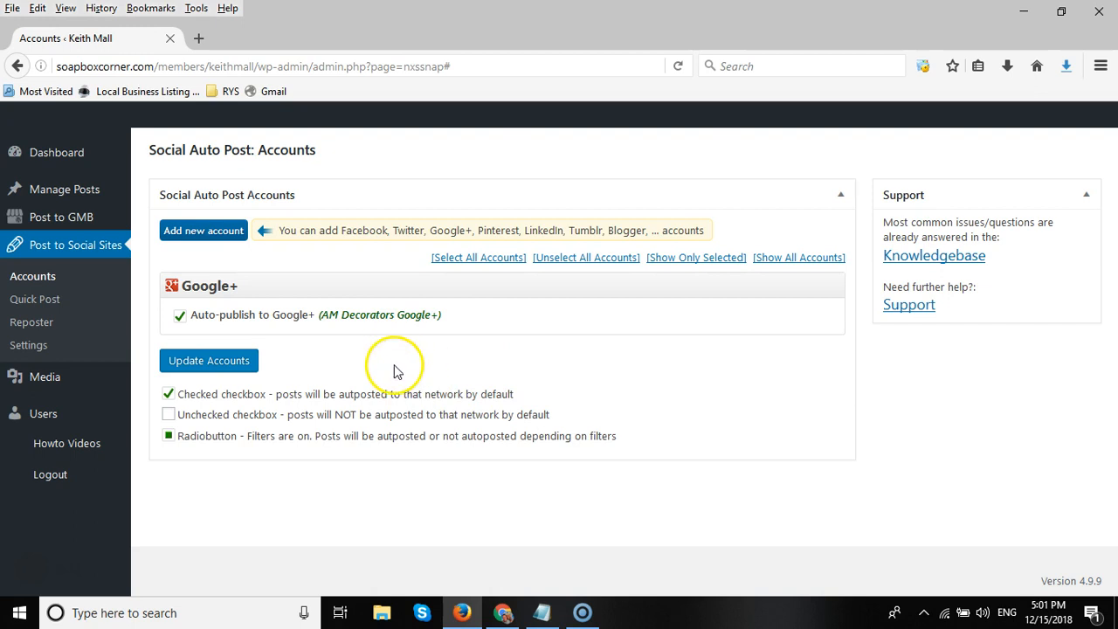